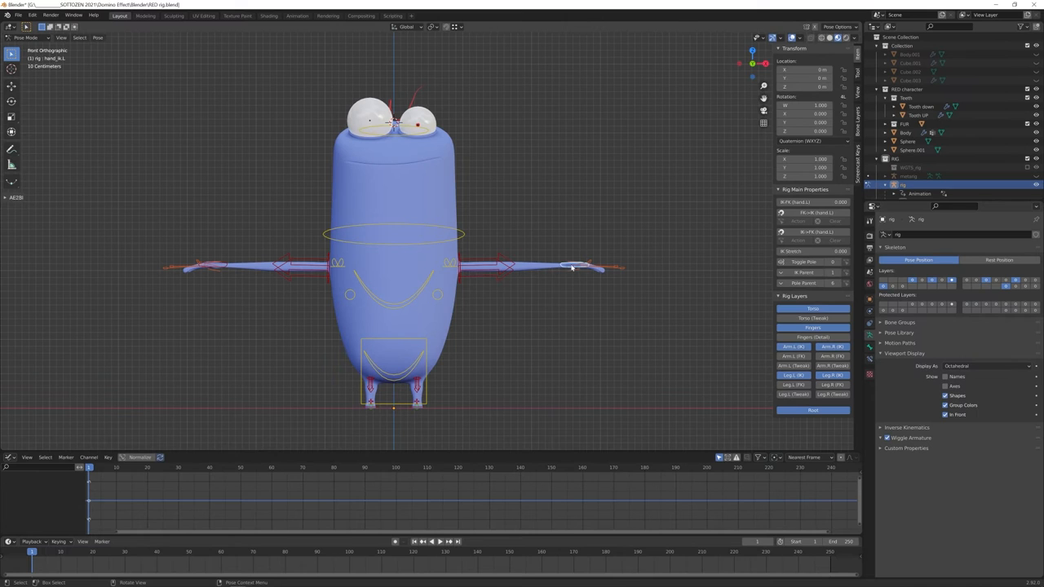
Load the animated character .blend scene showing its keyframes in the timeline.
left_click_drag(571, 268, 464, 384)
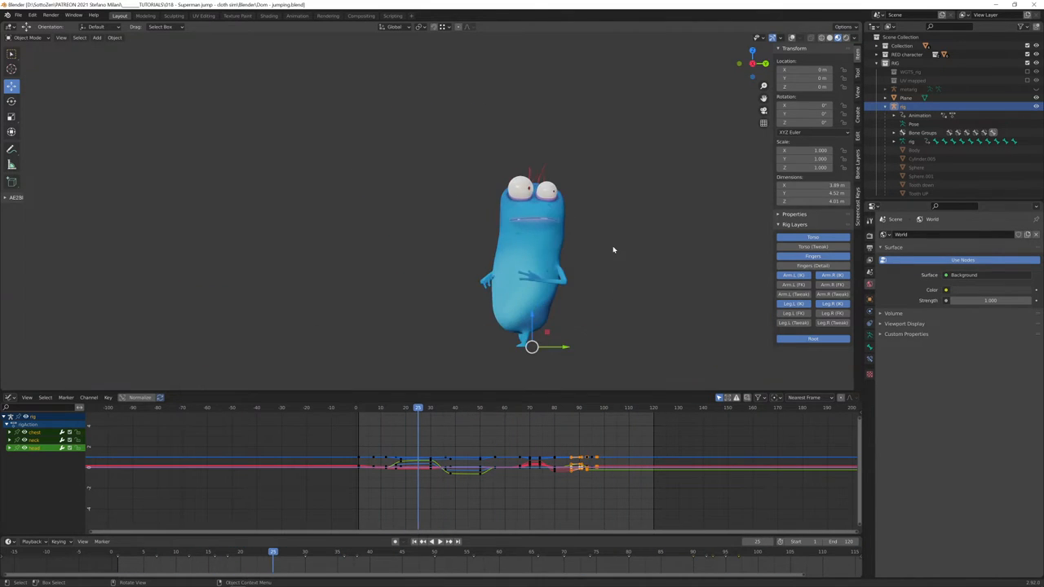
Create a new Outliner collection and name it 'Cape'.
left_click(434, 541)
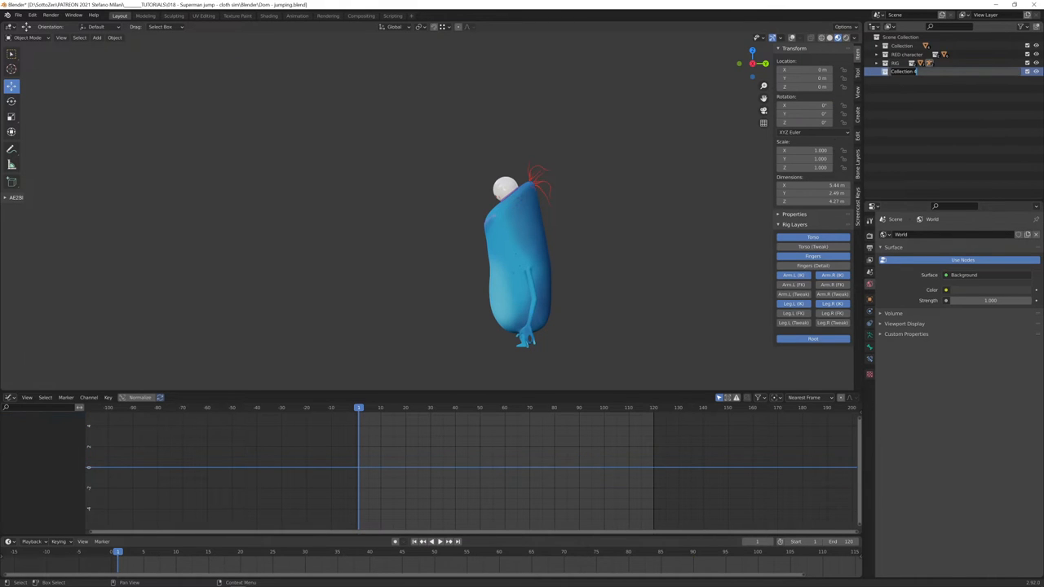
type("Cape")
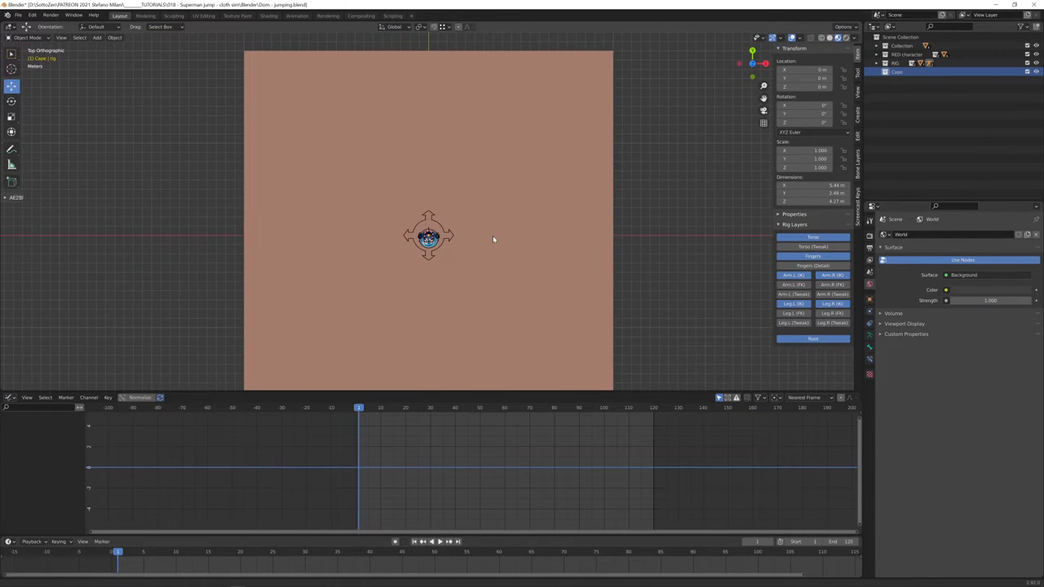
Add a plane mesh into the Cape collection as the cape's starting geometry.
left_click(98, 38)
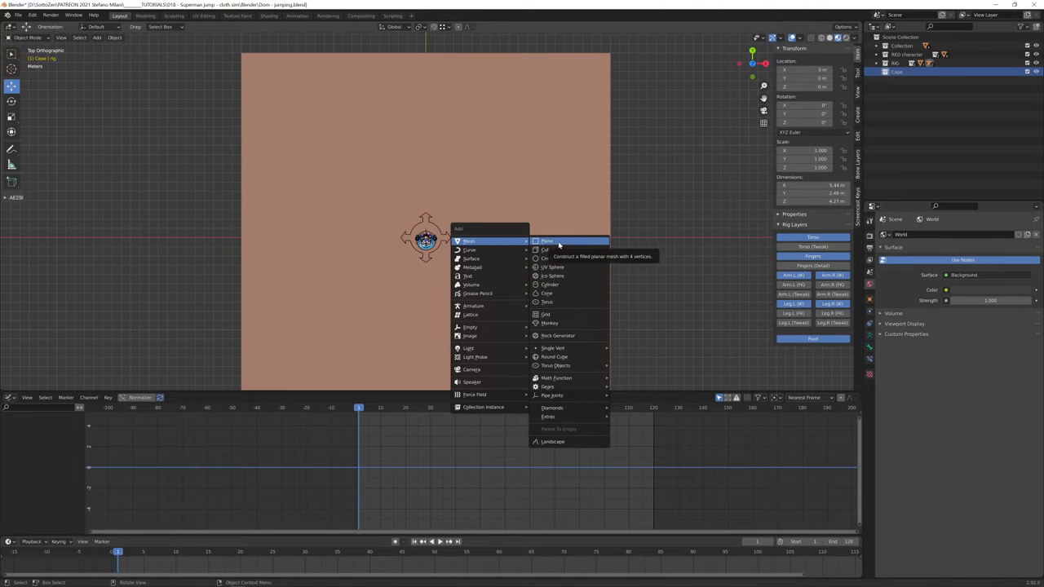
left_click(548, 241)
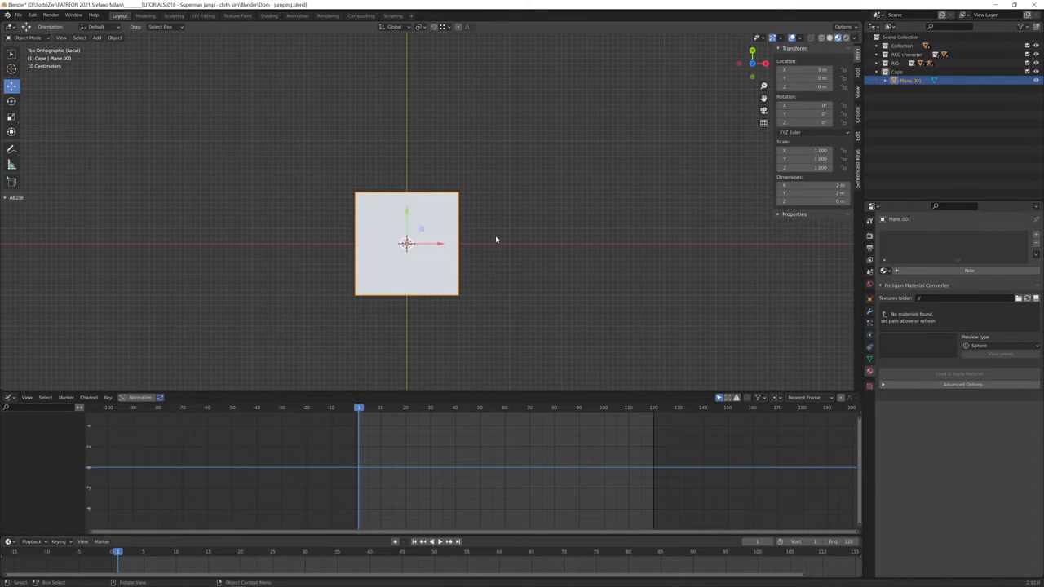
mouse_move(855, 166)
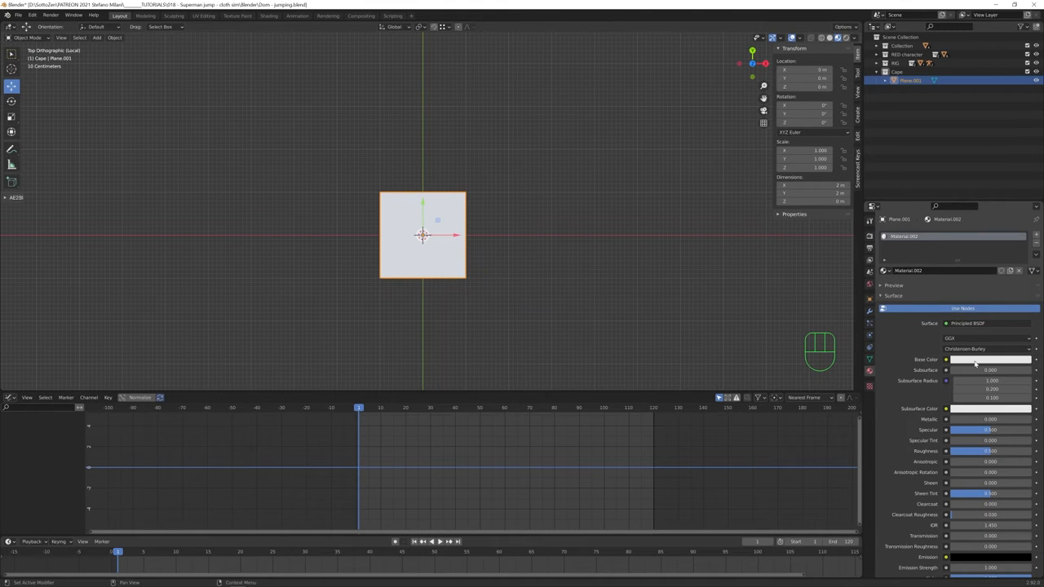
Give the plane a new red material and scale it wider along X.
left_click(988, 361)
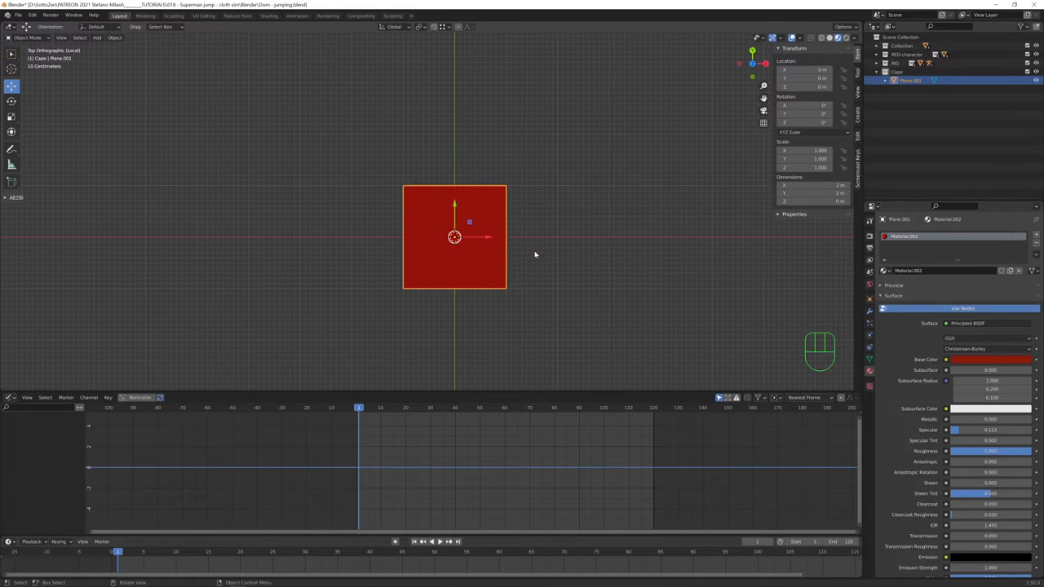
key("s")
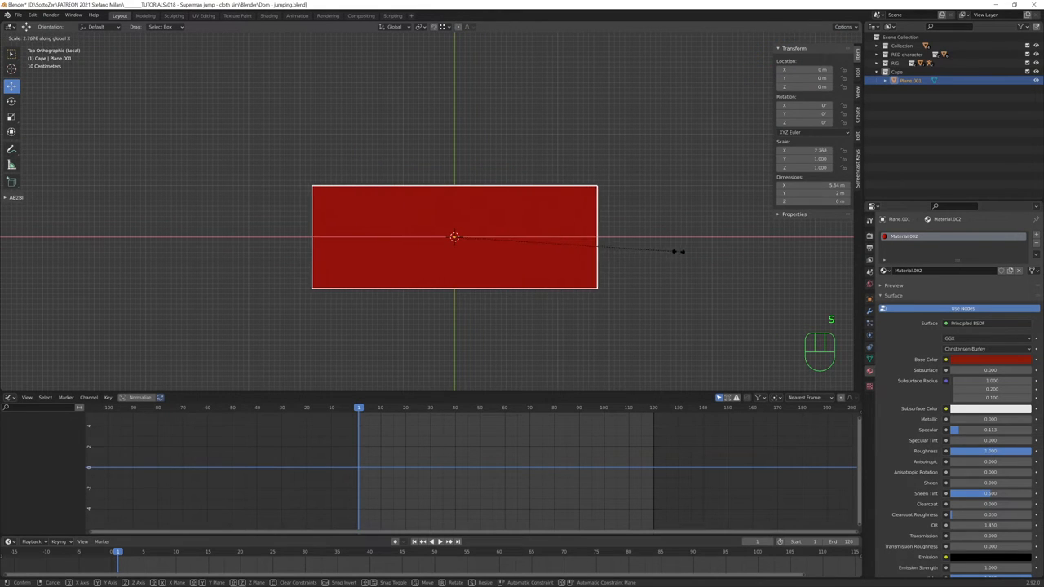
Taper the plane, cut a square neck hole and subdivide it into a dense grid.
key("Tab")
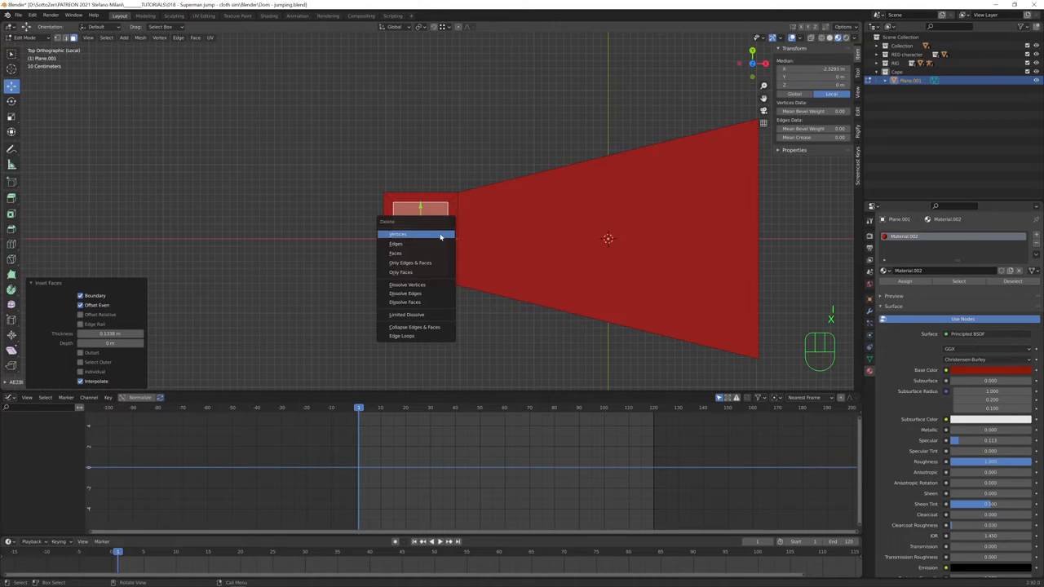
left_click(398, 235)
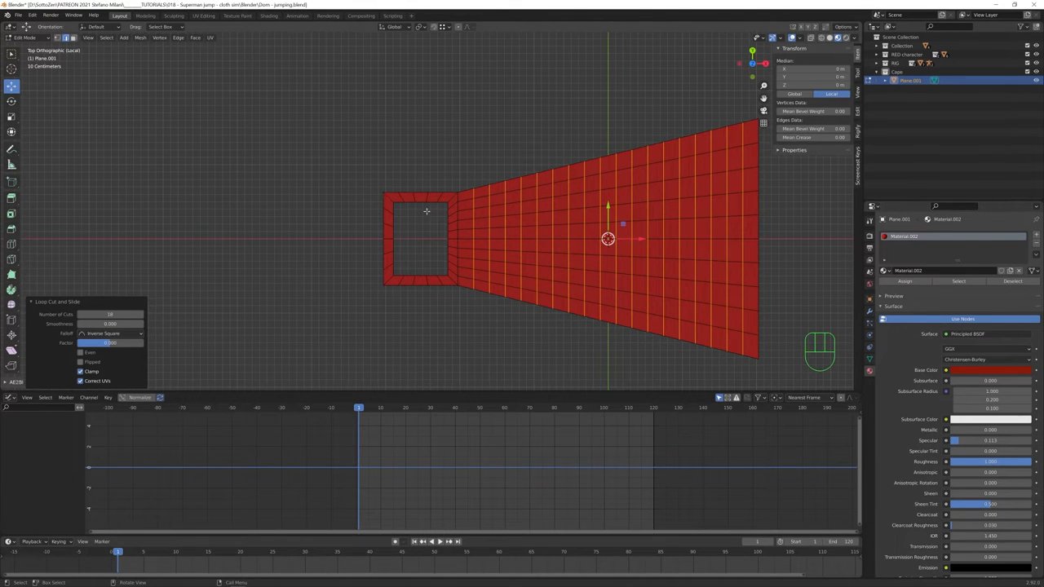
left_click_drag(607, 206, 385, 196)
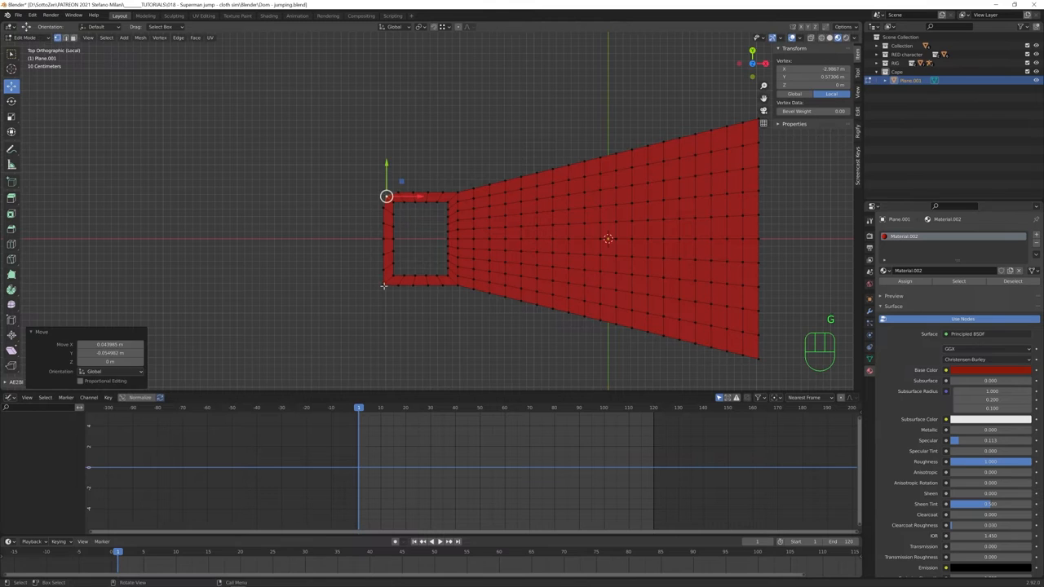
key("Tab")
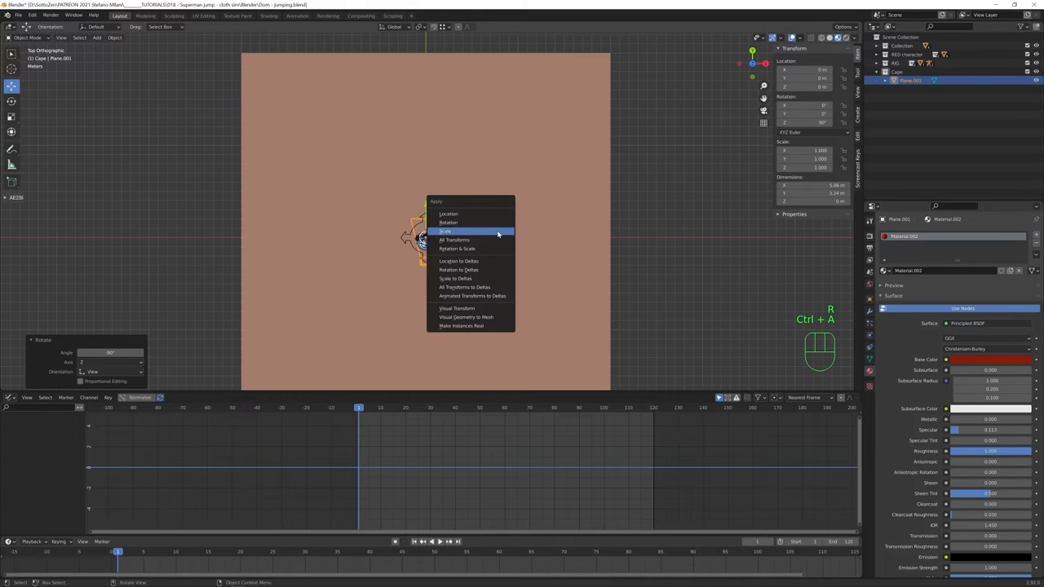
Apply the cape's scale and move it onto the character, pulling the collar around the neck.
left_click(447, 222)
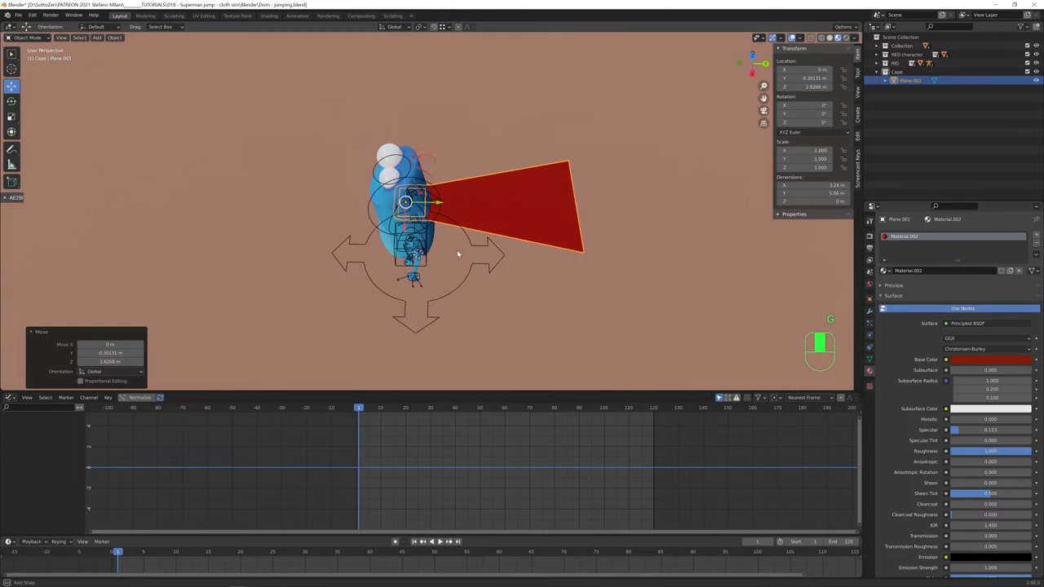
key("7")
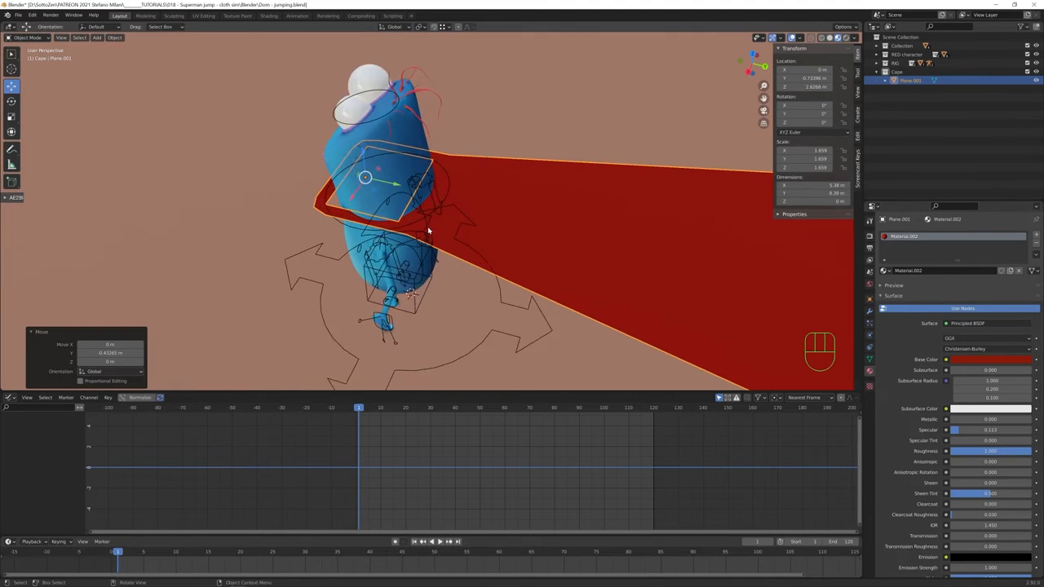
key("Tab")
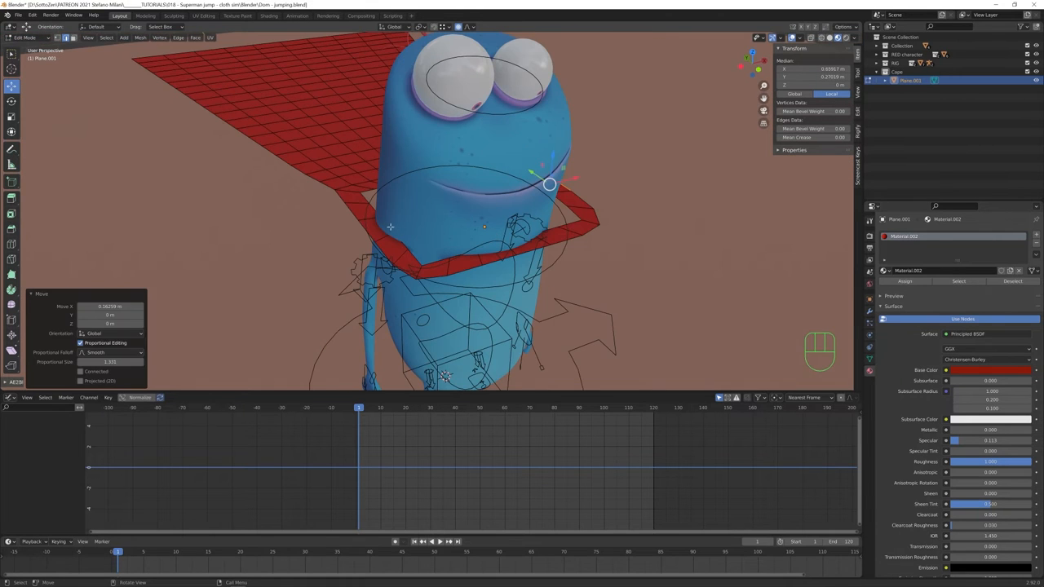
left_click_drag(547, 183, 313, 171)
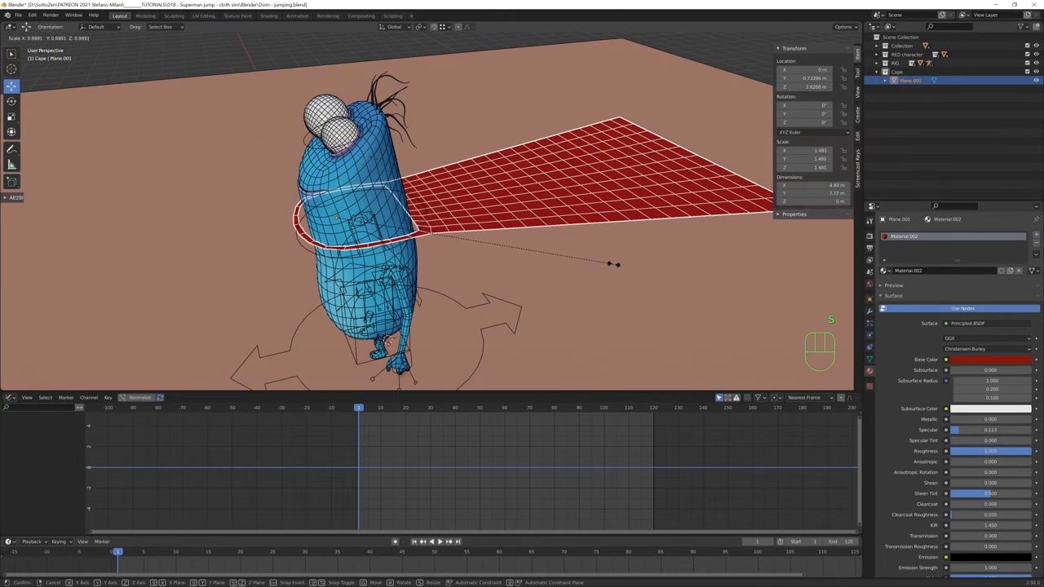
Confirm the collar fit and check it from the side in wireframe display.
left_click(25, 38)
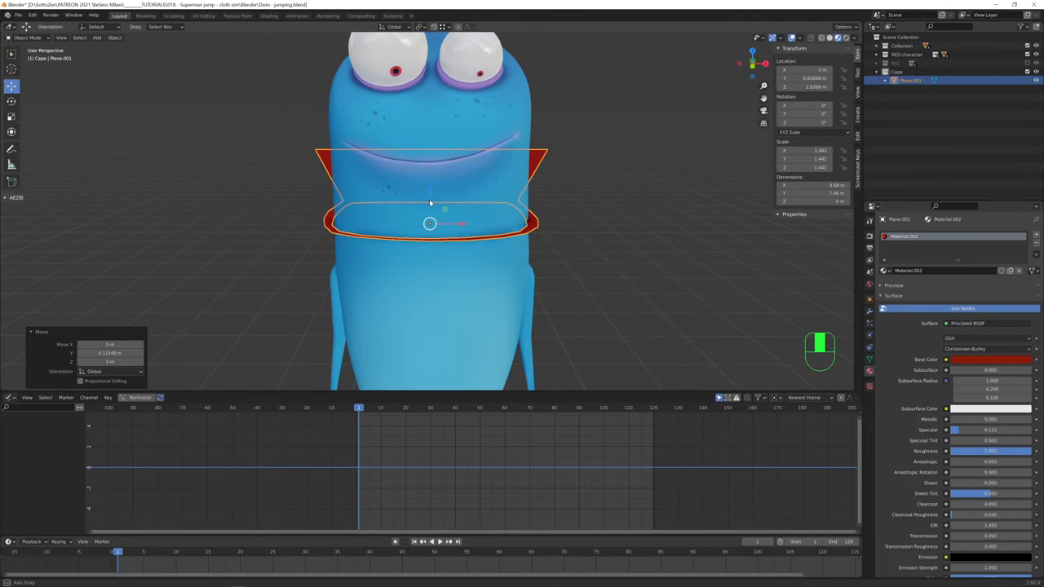
left_click_drag(431, 216, 375, 216)
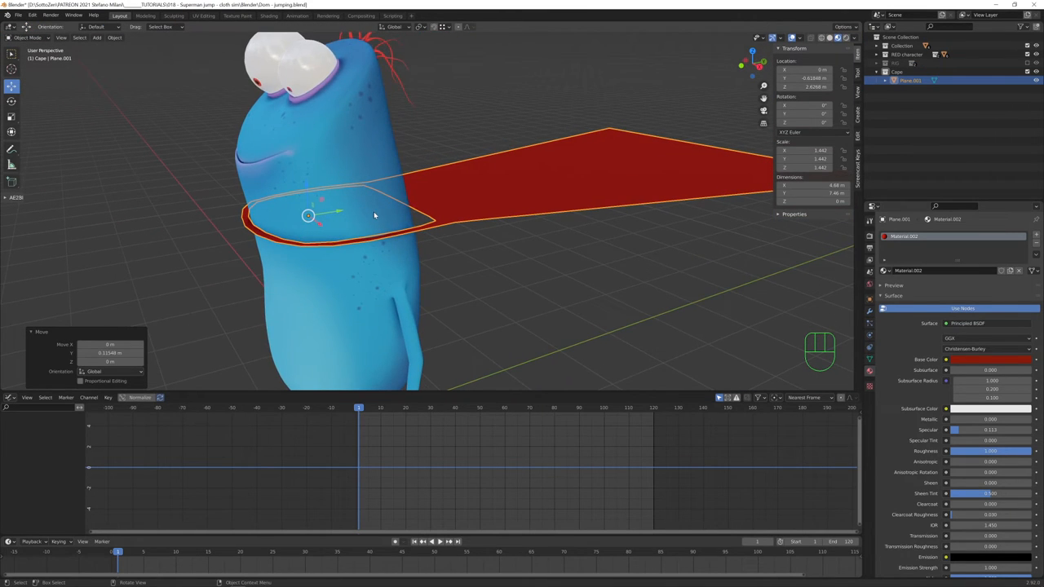
key("z")
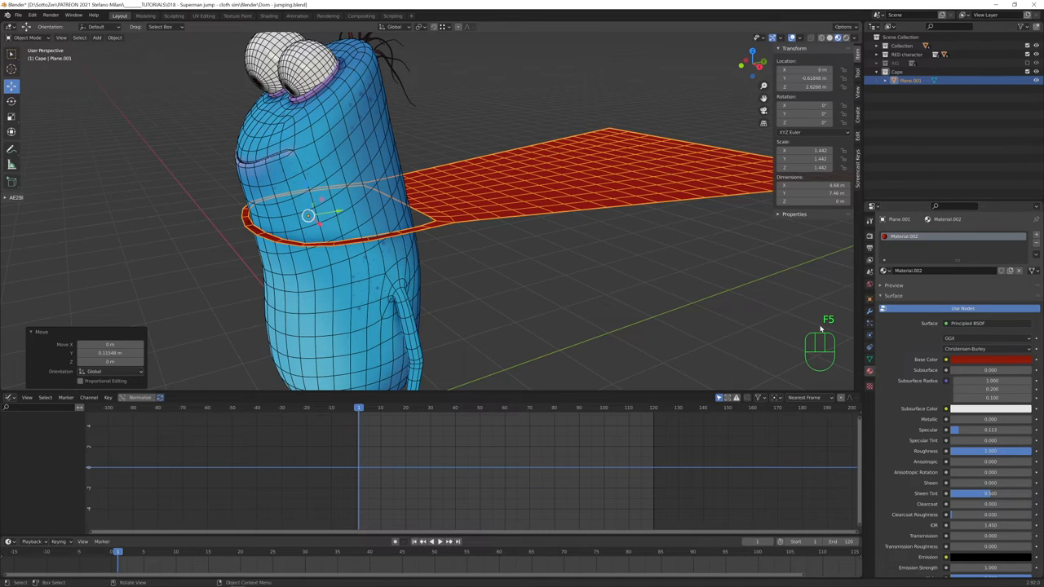
mouse_move(542, 265)
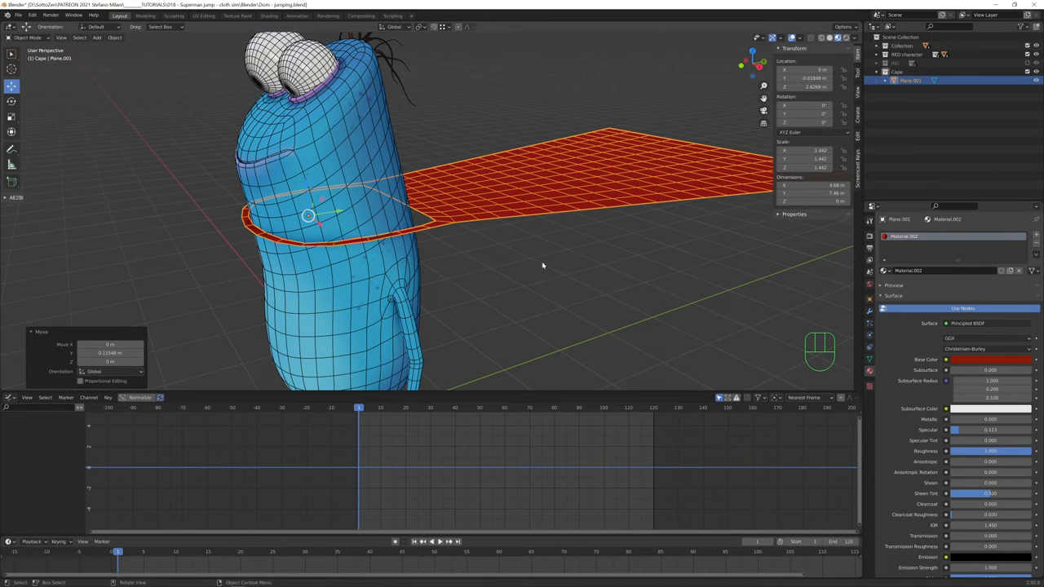
mouse_move(614, 326)
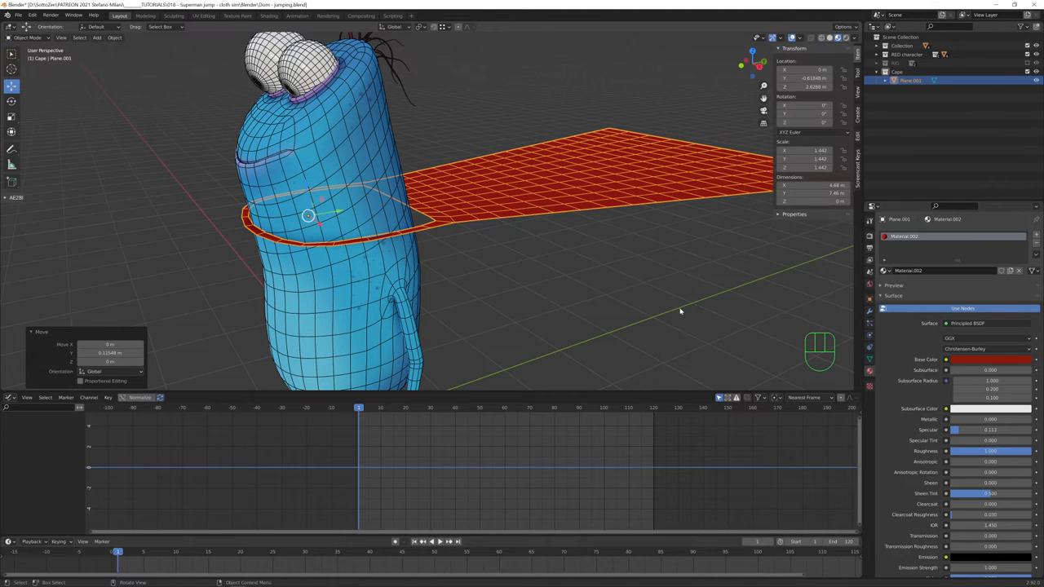
Reach the Wireframe setting in the Viewport Overlays popover to assign it a shortcut.
left_click(800, 38)
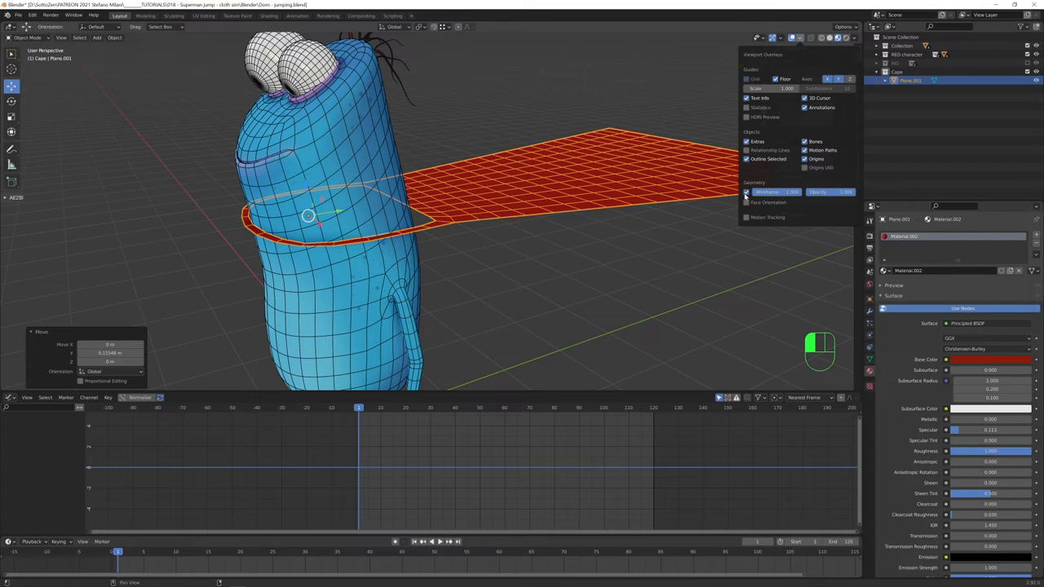
left_click(745, 193)
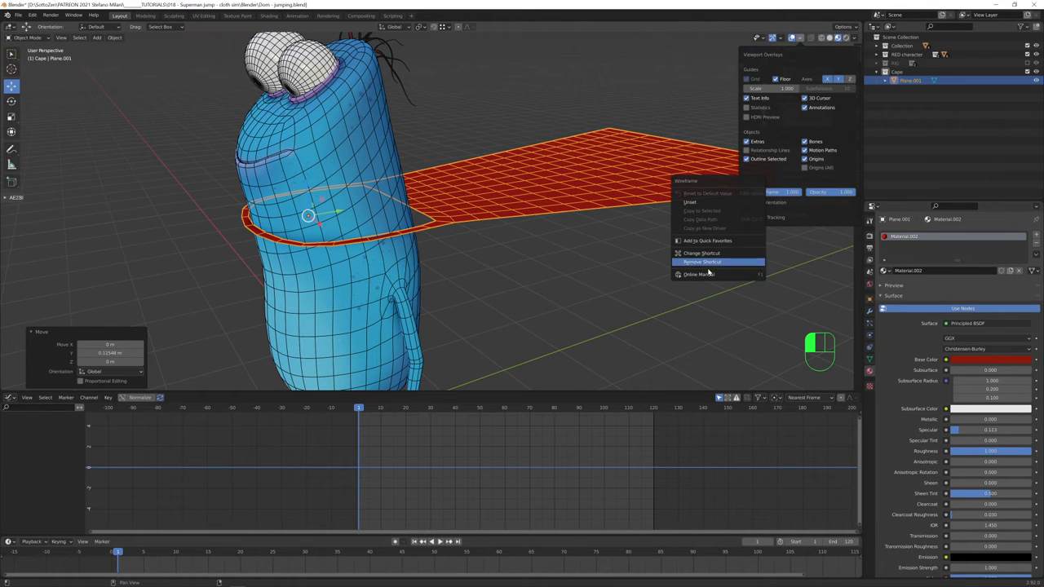
mouse_move(716, 253)
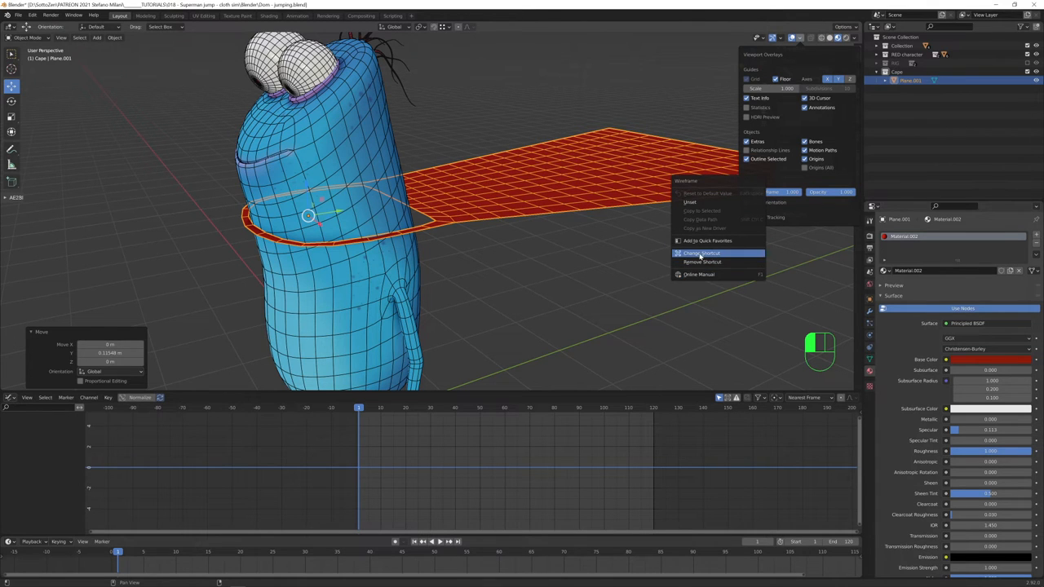
mouse_move(699, 262)
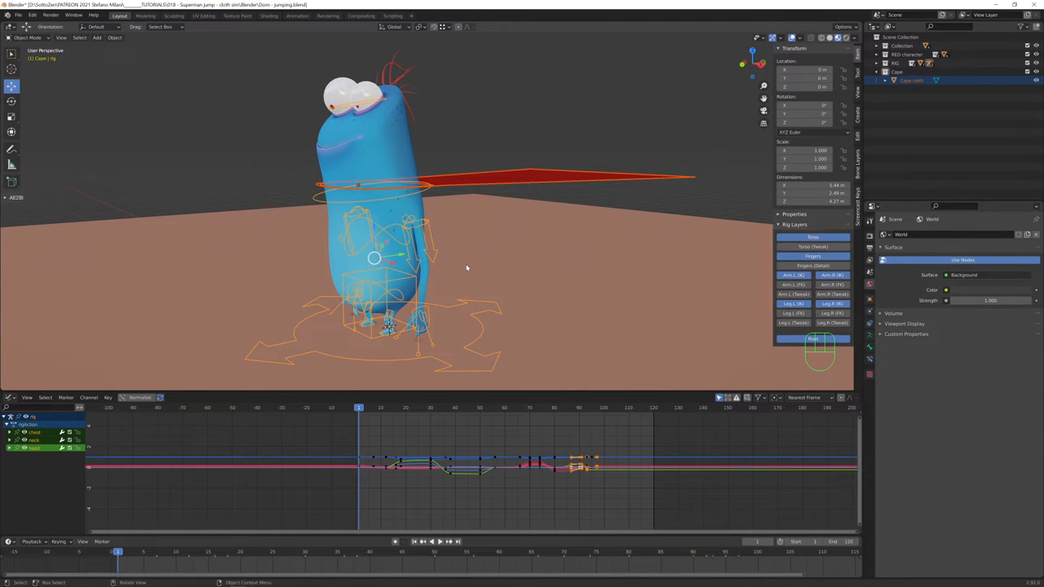
Parent the cape to the armature with automatic weights, preview playback and return to frame one.
key("ctrl+p")
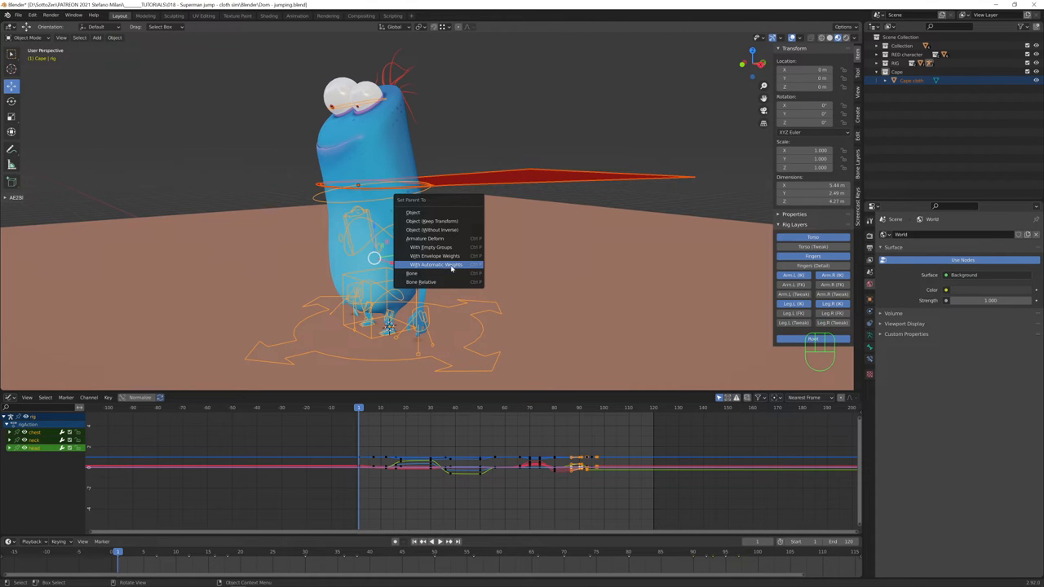
left_click(435, 264)
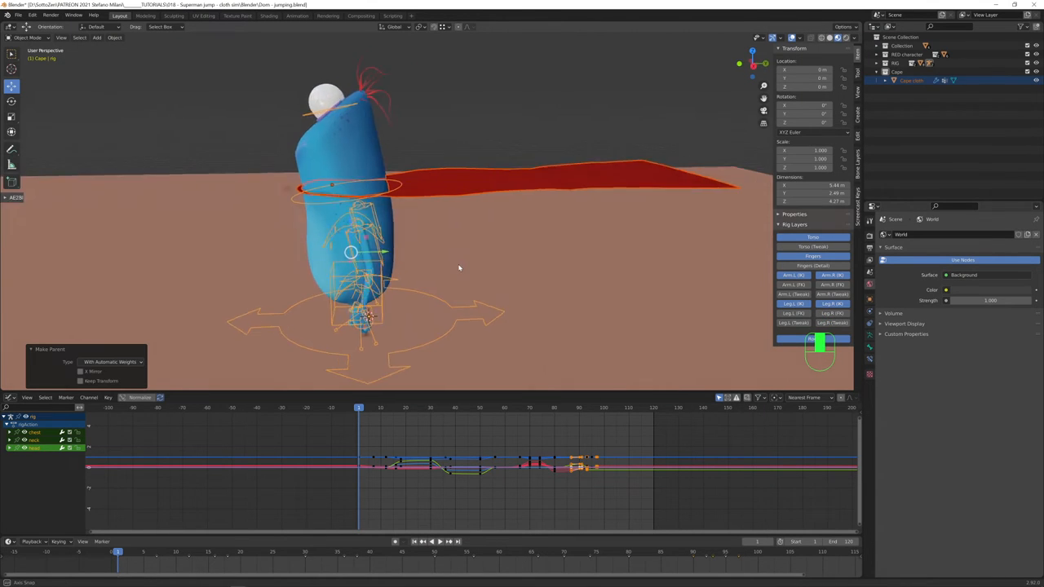
key("space")
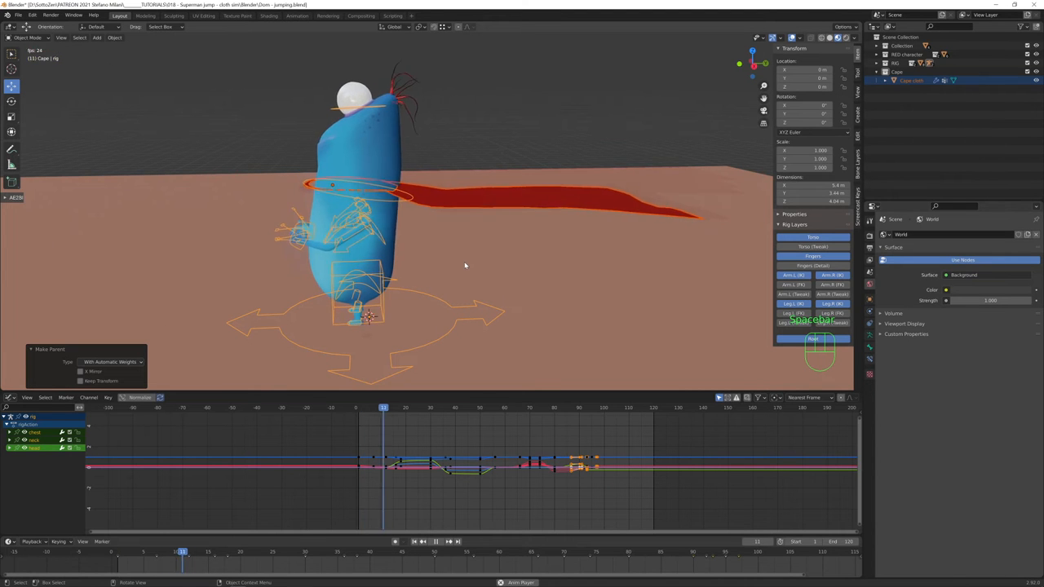
key("space")
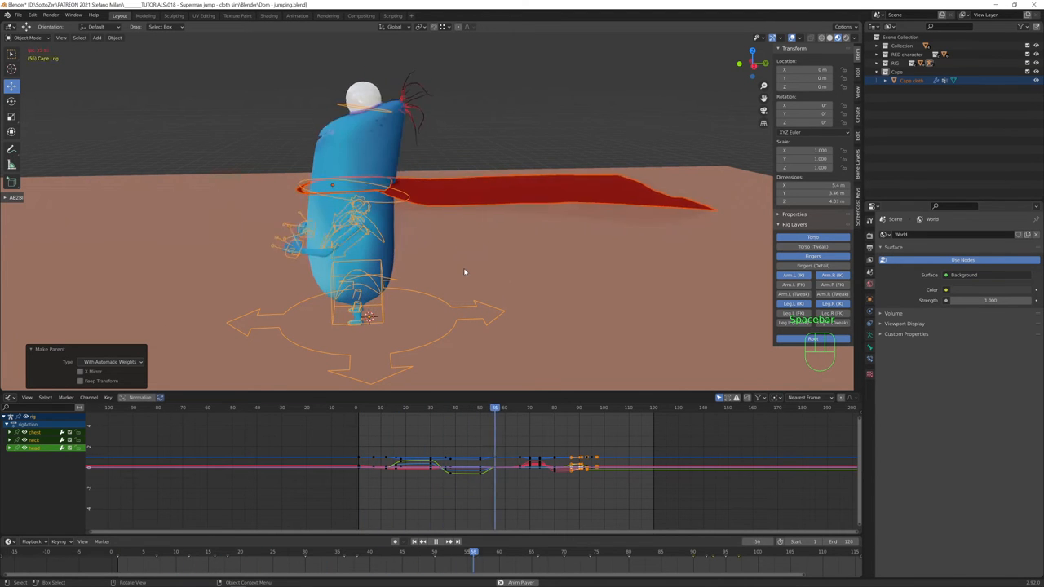
key("space")
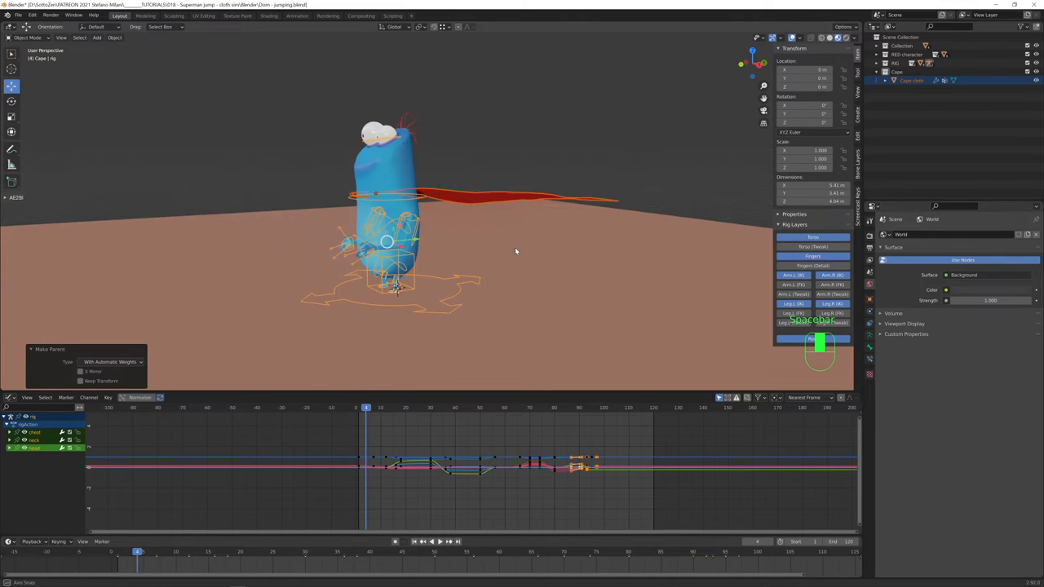
key("space")
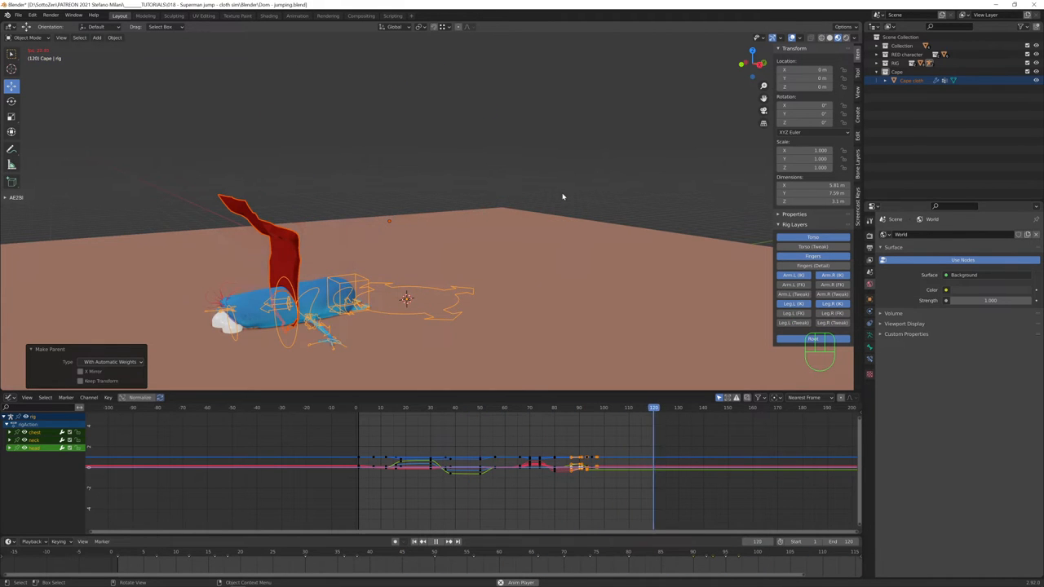
left_click(465, 408)
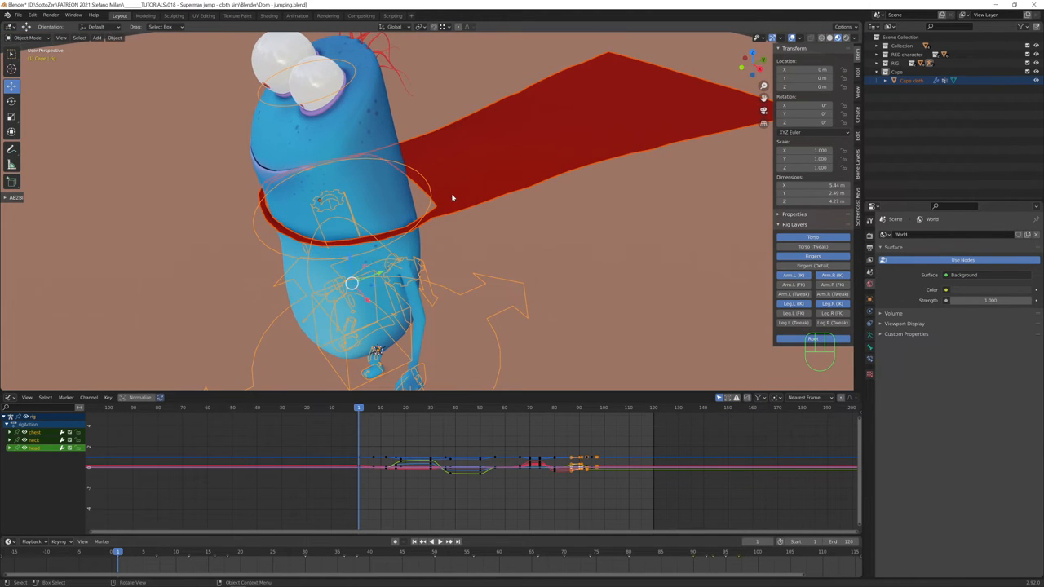
mouse_move(416, 160)
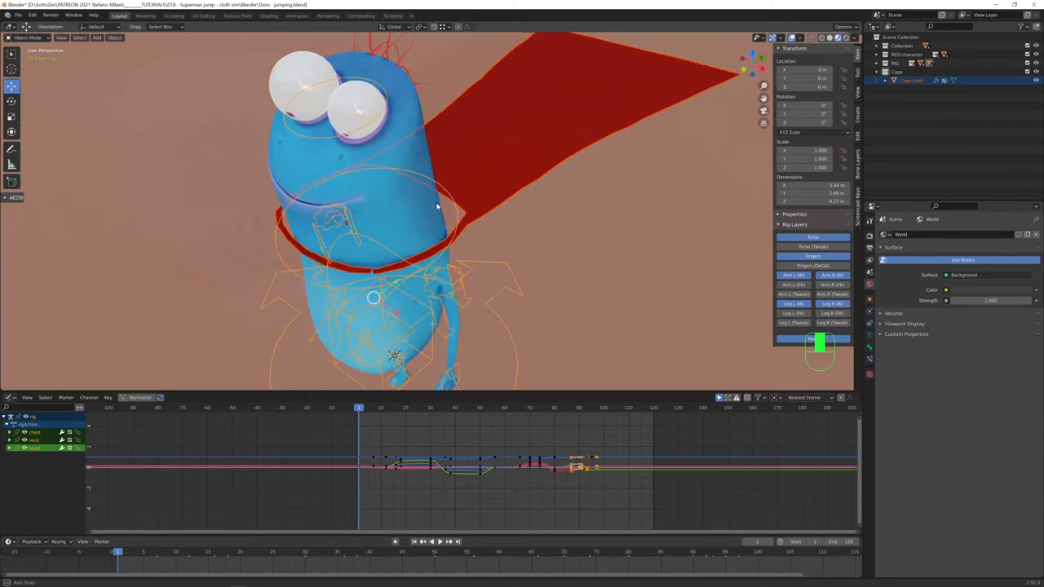
In Weight Paint mode, paint weight 1 onto the cape's collar edge for the pinning group.
key("Tab")
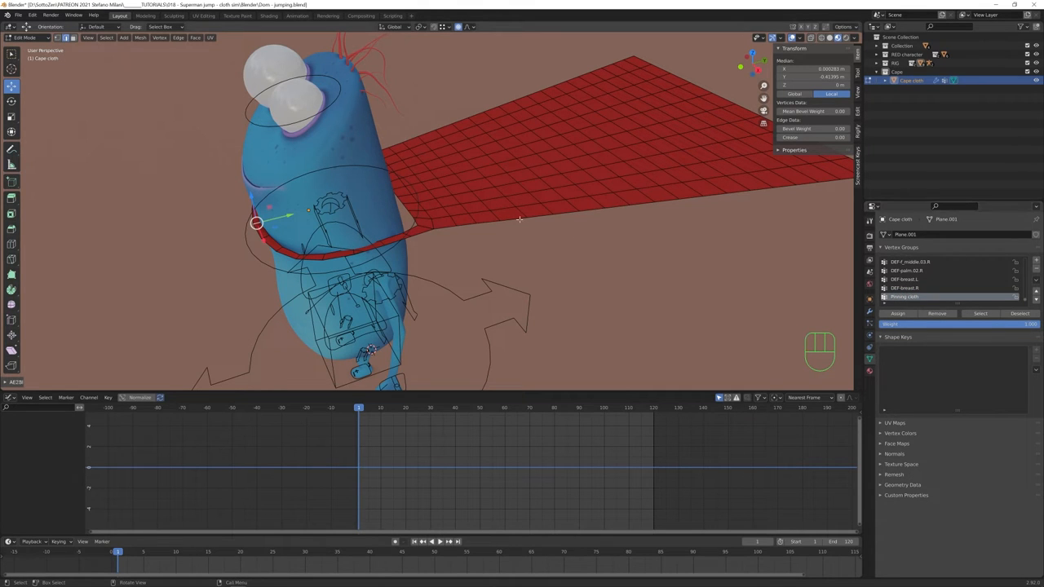
left_click(25, 38)
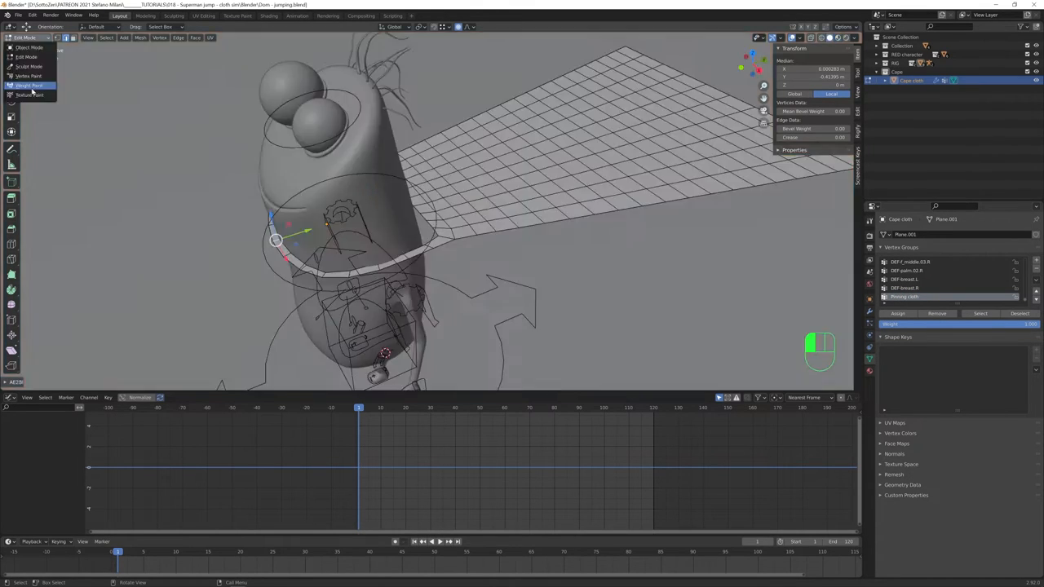
left_click(30, 85)
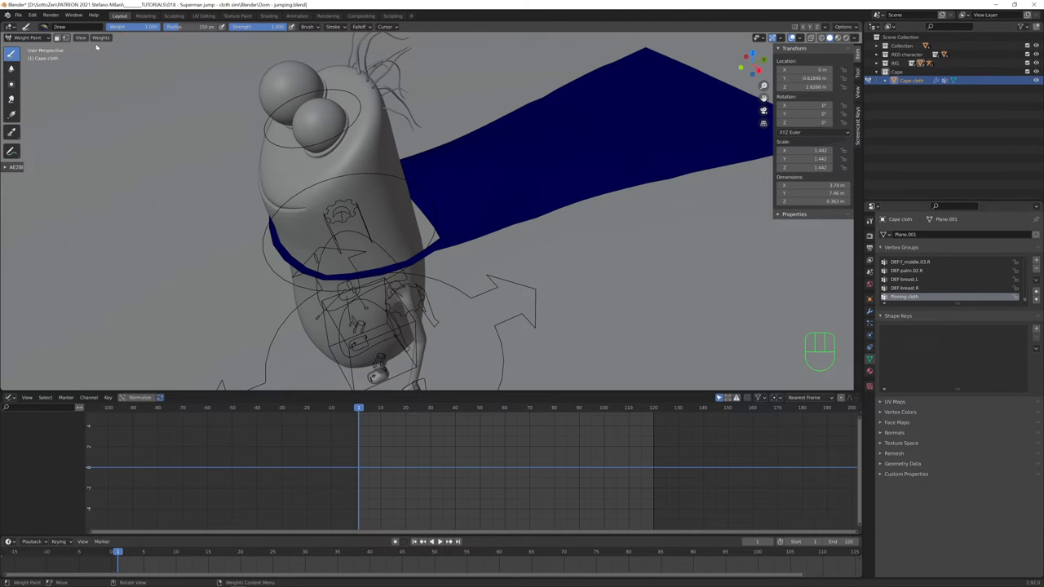
mouse_move(88, 45)
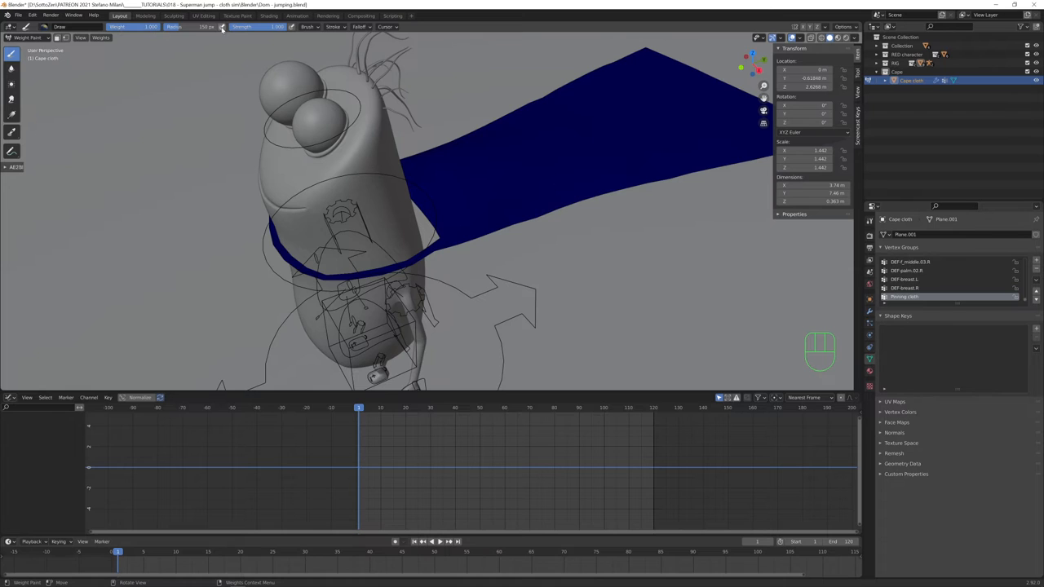
mouse_move(134, 26)
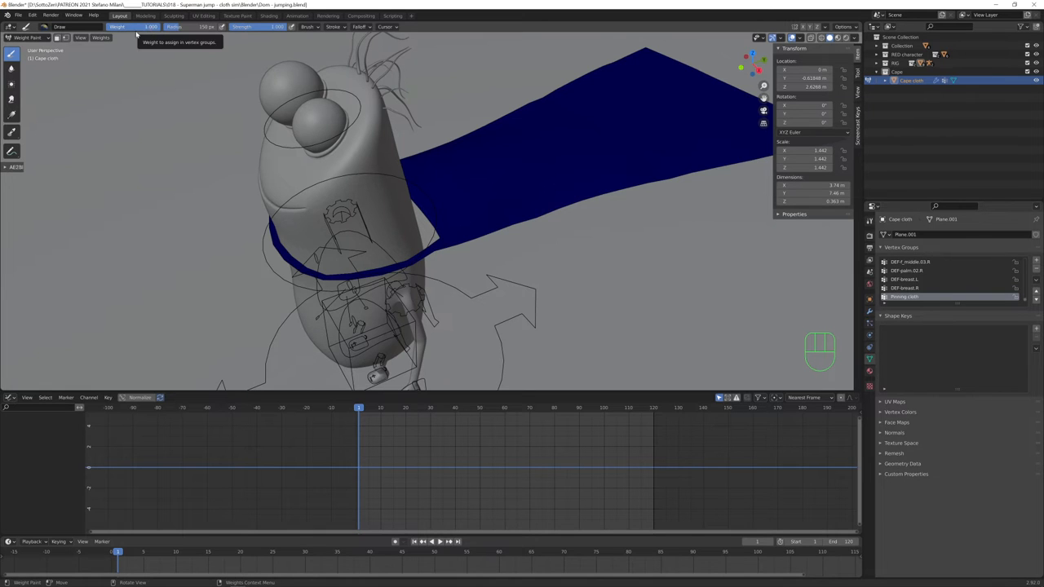
left_click(318, 269)
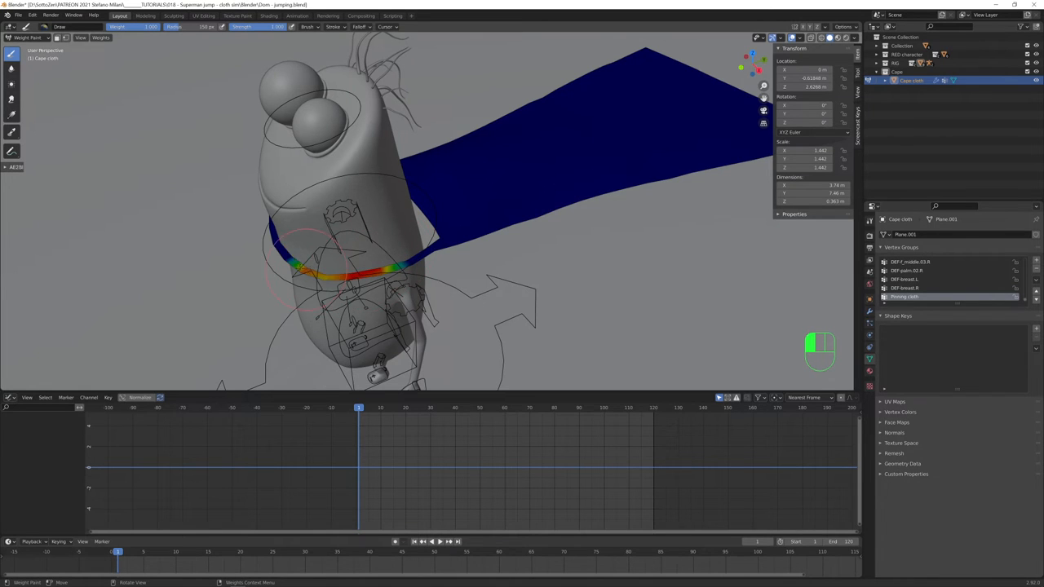
left_click_drag(310, 269, 427, 226)
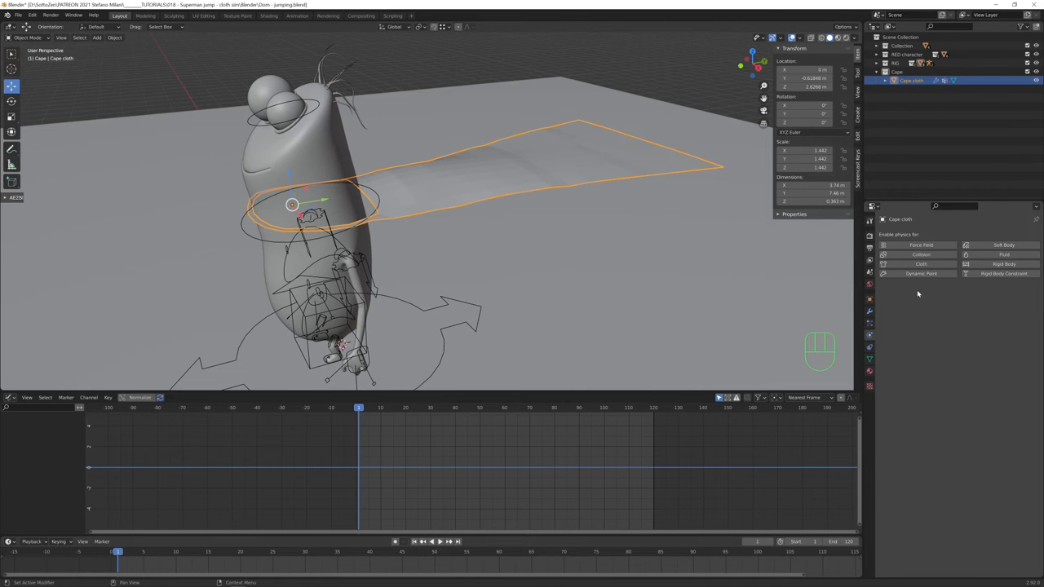
mouse_move(920, 264)
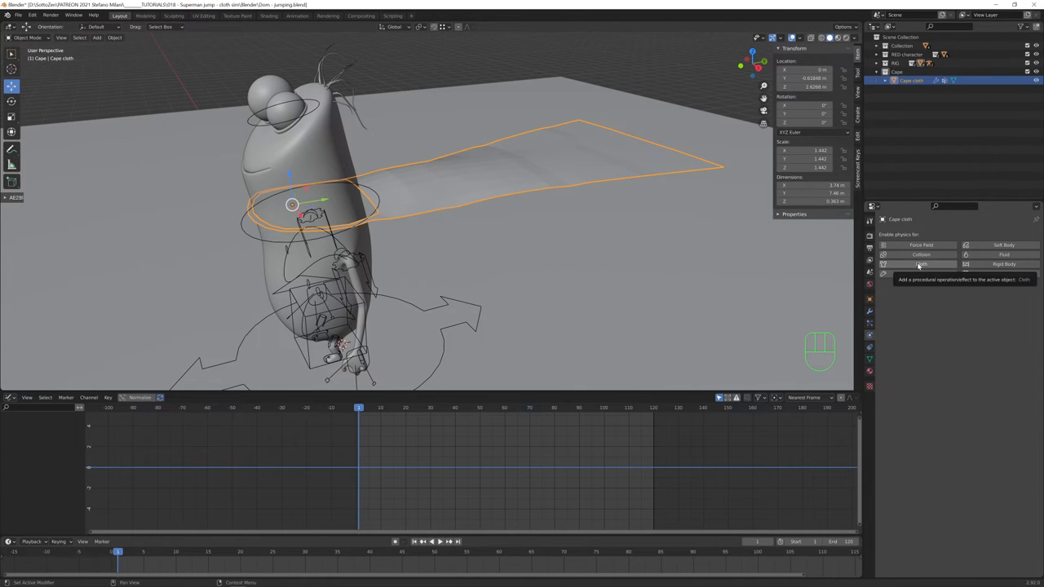
Enable Cloth physics on the cape and play the animation to preview it, returning to the first frame.
left_click(920, 264)
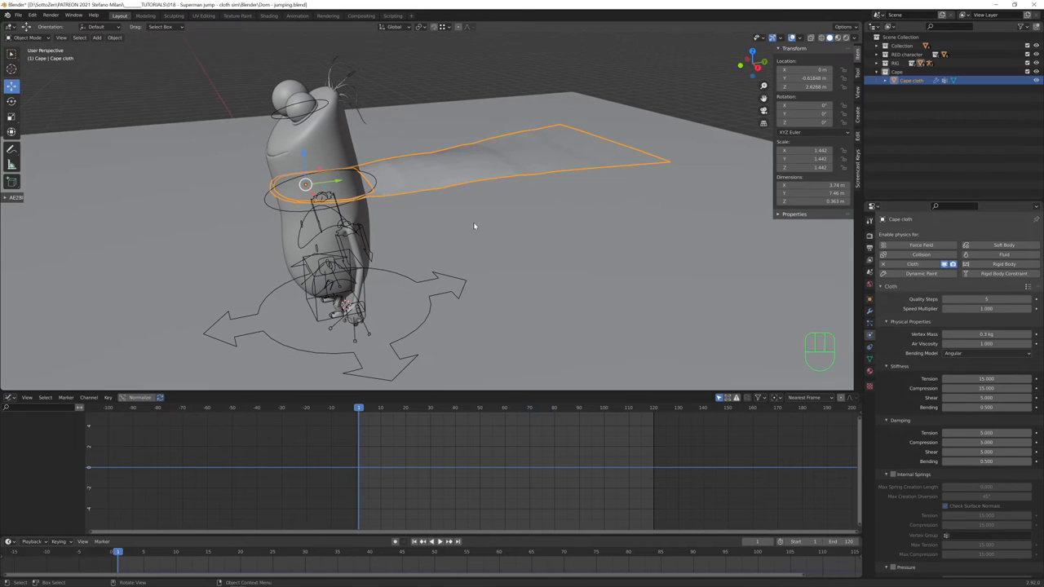
key("space")
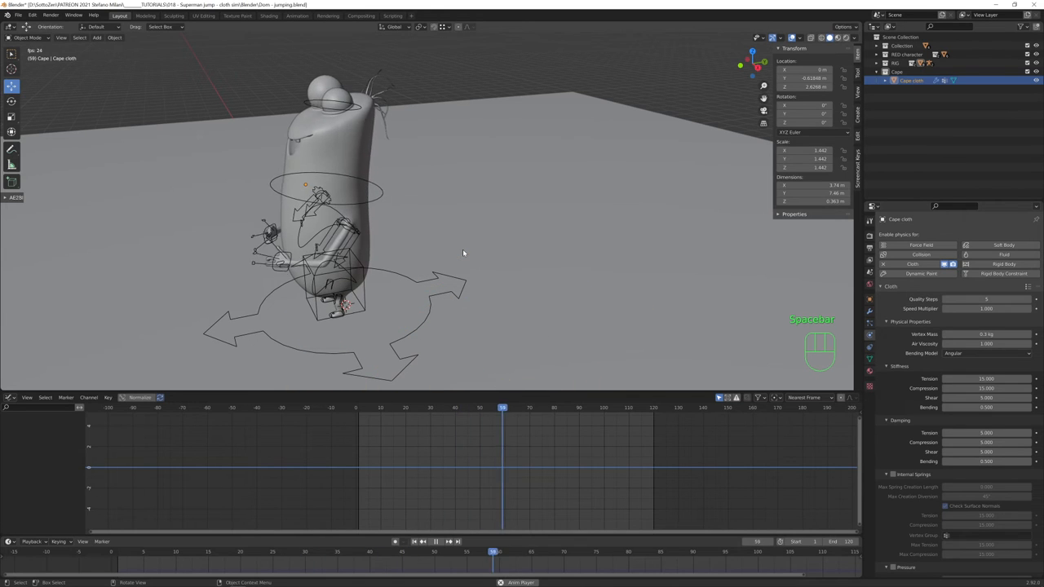
key("shift+Left")
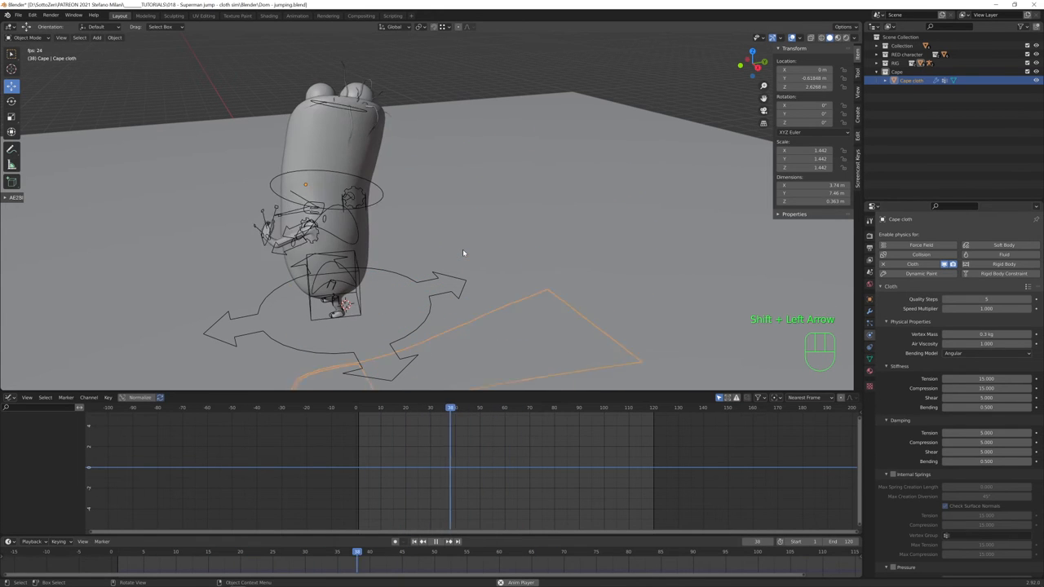
key("space")
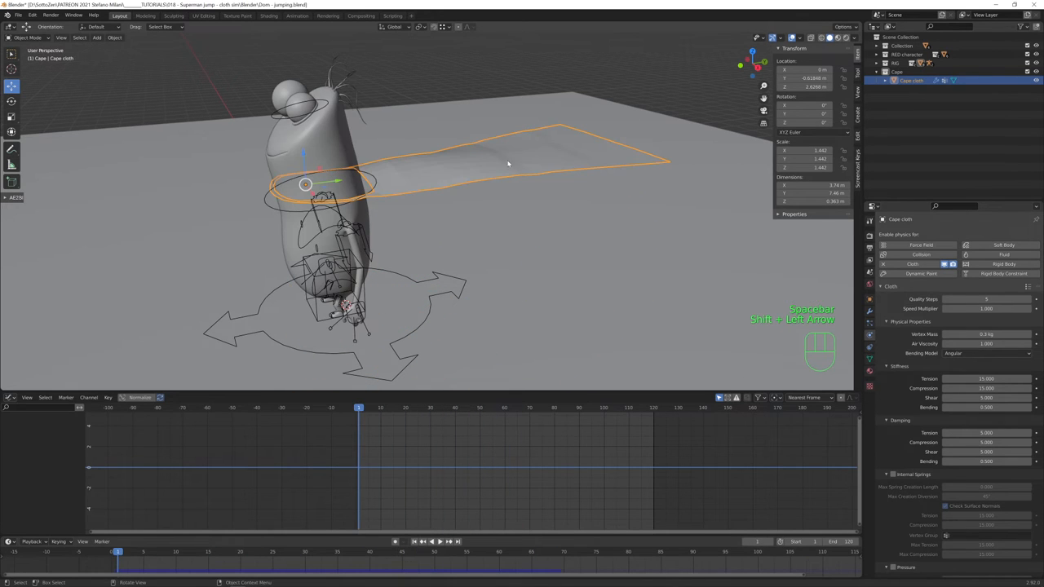
key("space")
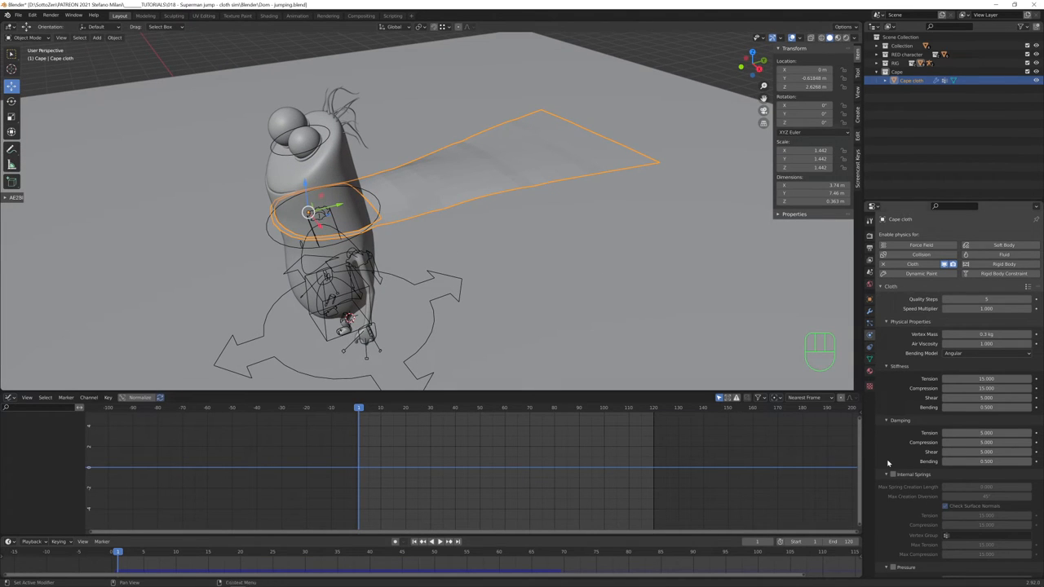
Set the cloth's Pin Group to the collar vertex group, test playback, and expand Collisions.
scroll("down", 3)
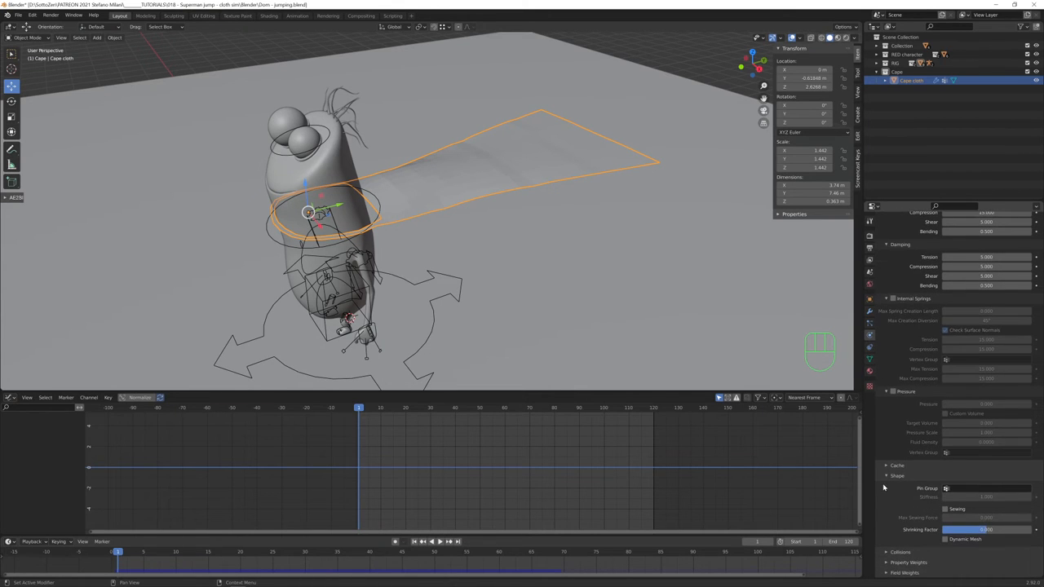
mouse_move(936, 506)
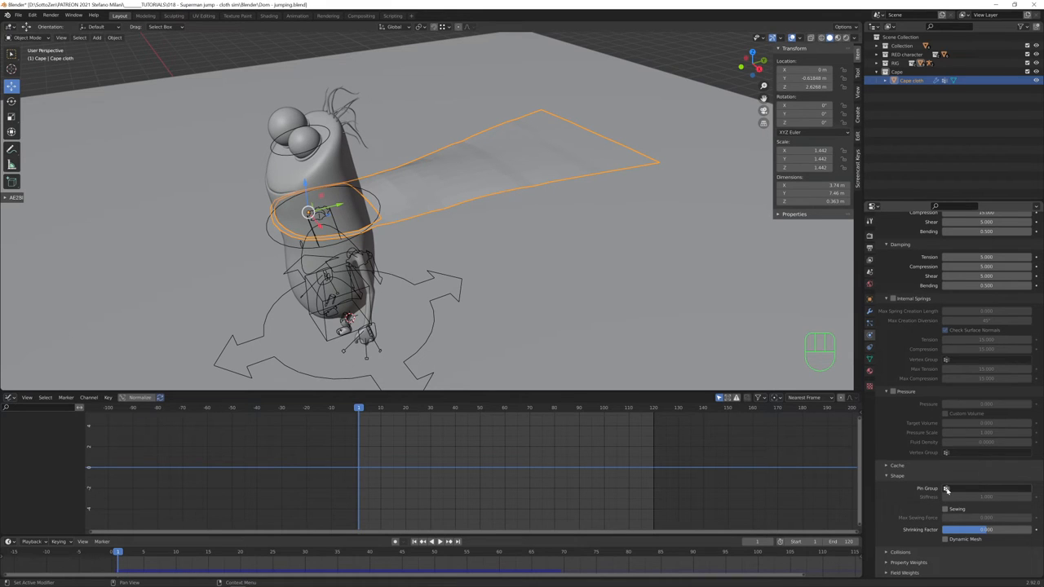
left_click(946, 488)
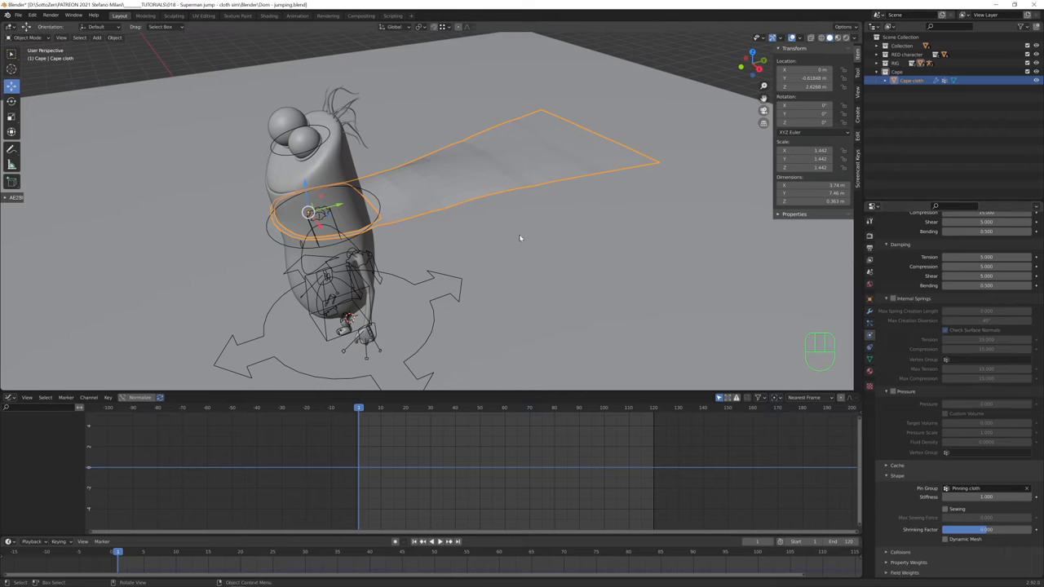
key("space")
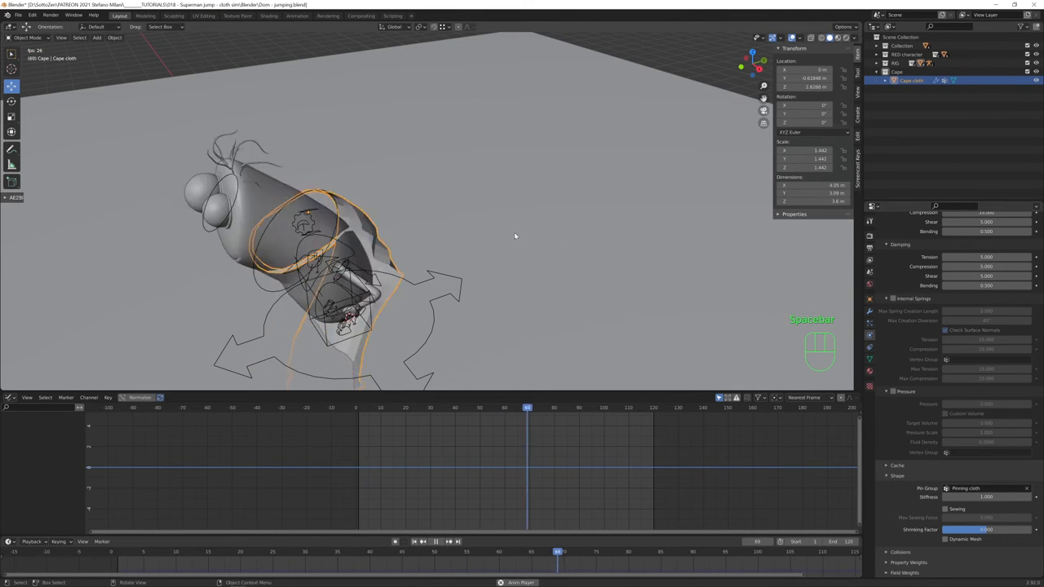
key("space")
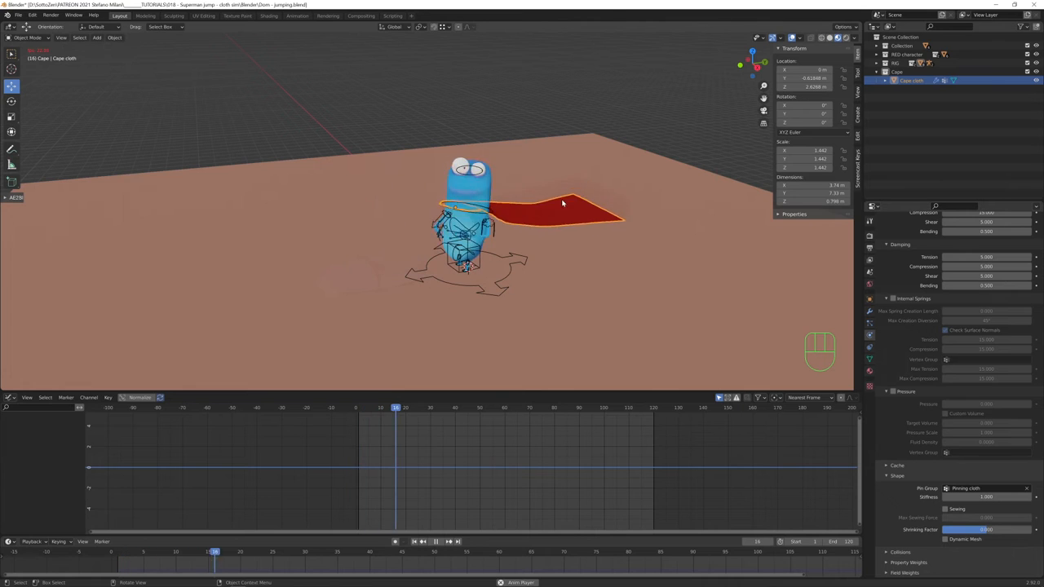
left_click(422, 541)
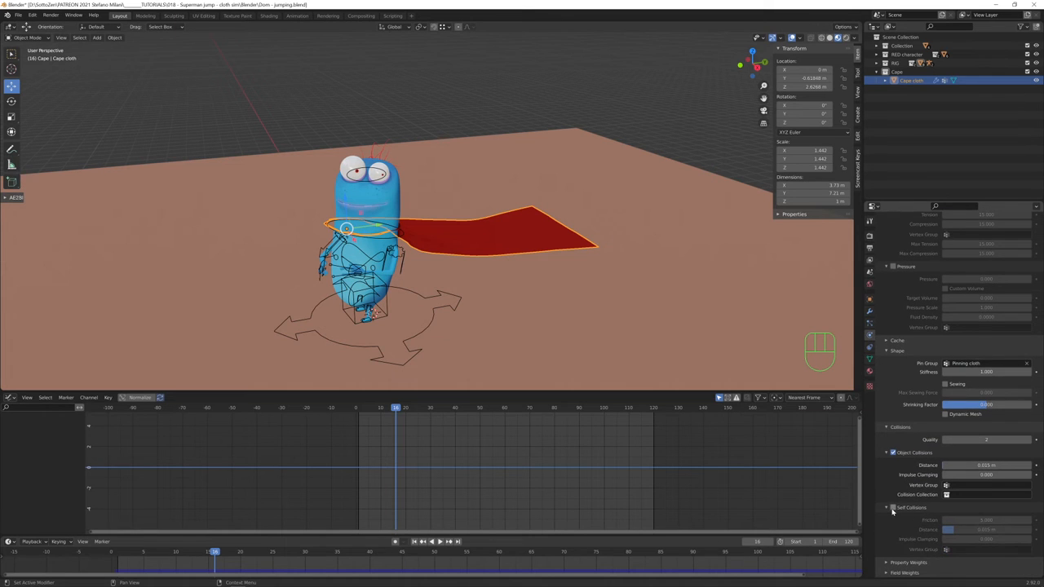
Enable Self Collisions in the cape's cloth settings and replay to test it.
left_click(894, 507)
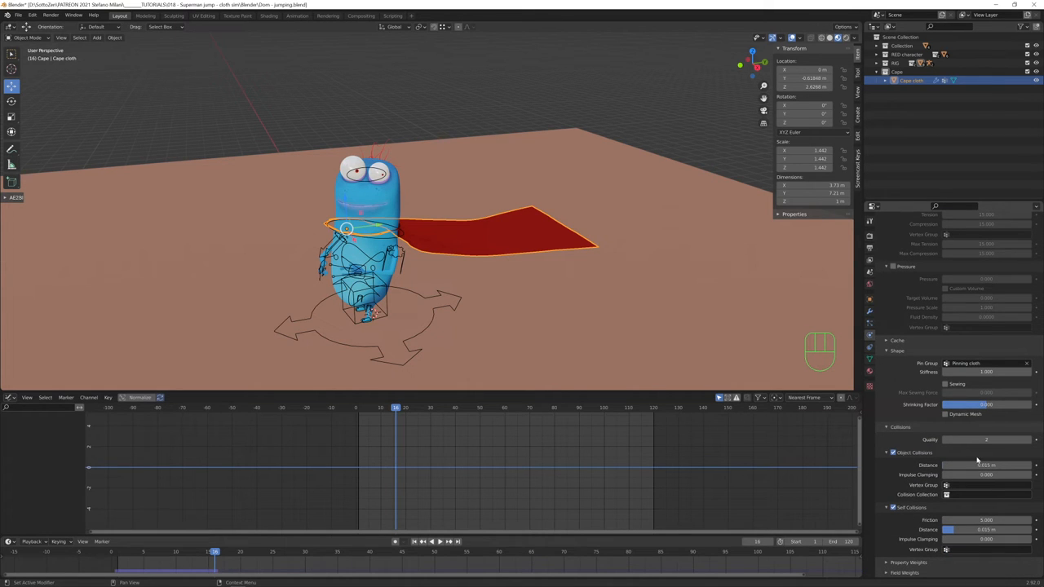
left_click(985, 440)
type("6")
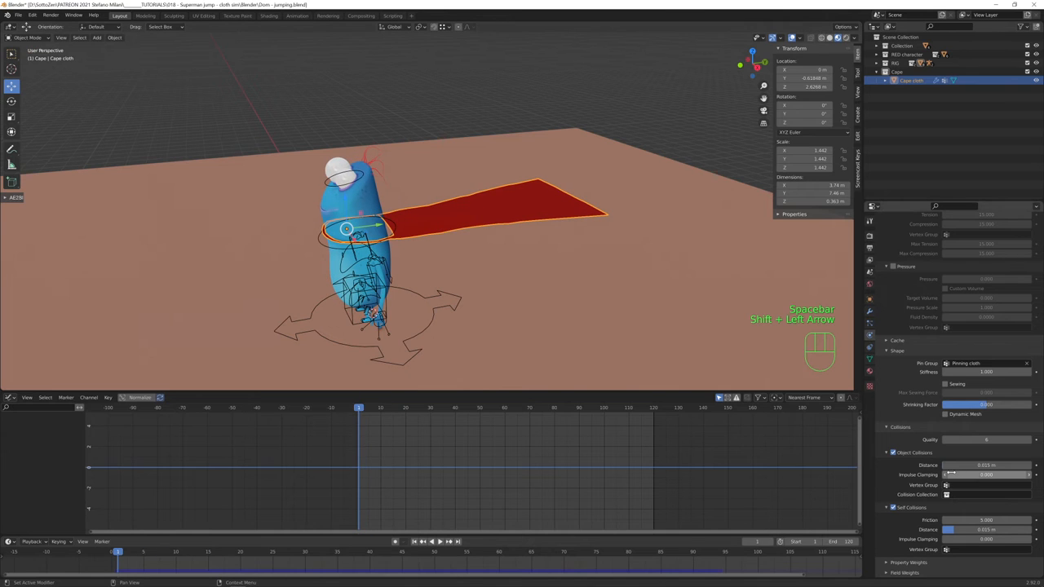
left_click(985, 465)
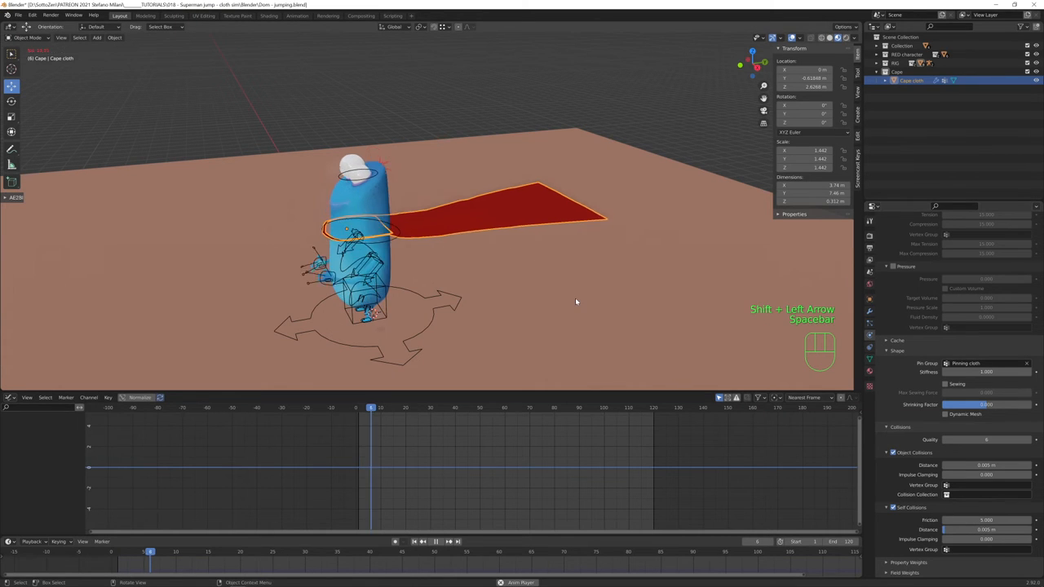
key("space")
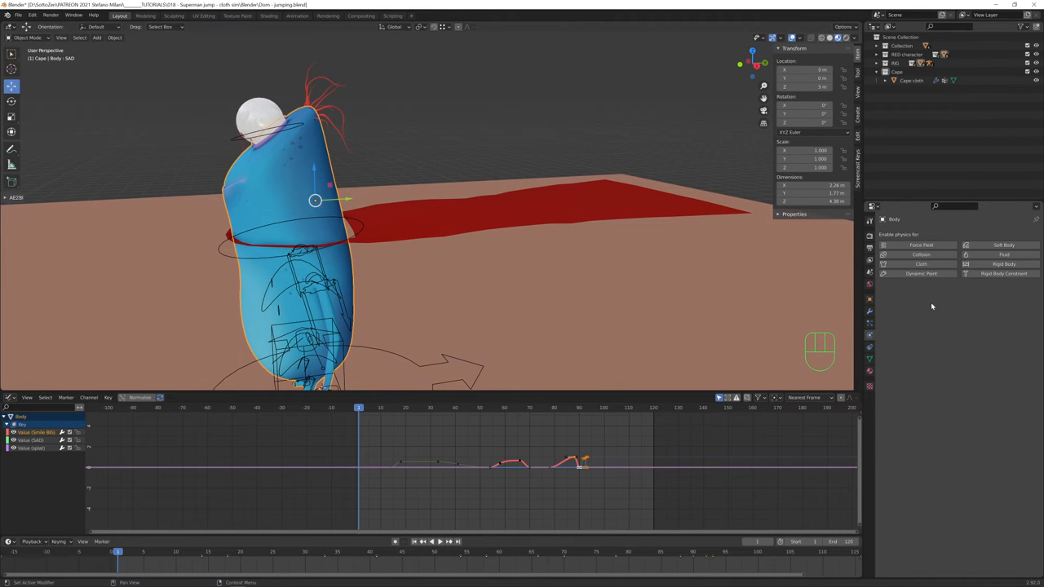
mouse_move(920, 255)
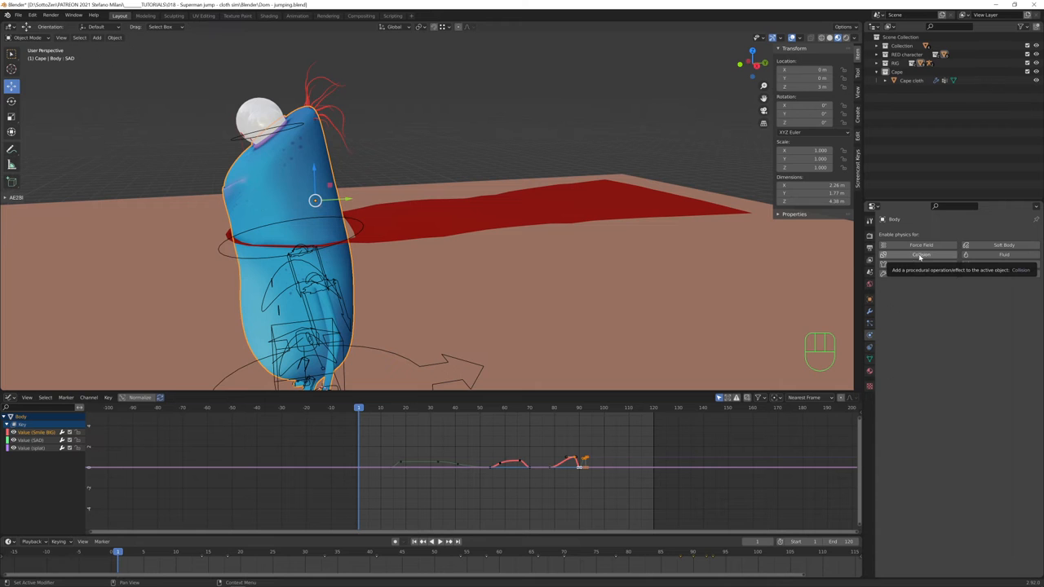
Add Collision physics to the Body and replay from frame one so the cape drapes over it.
left_click(920, 254)
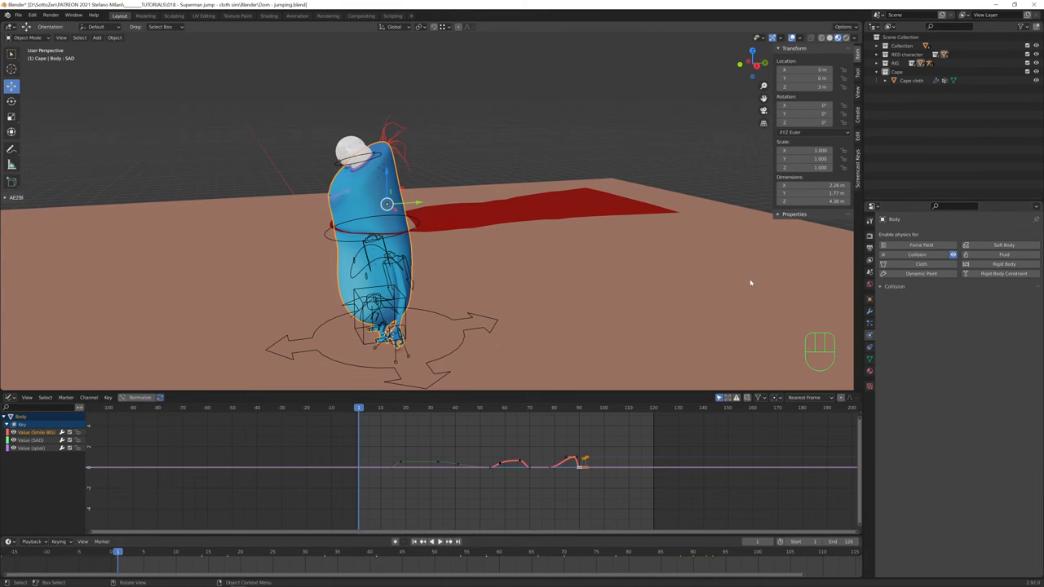
key("shift+Left")
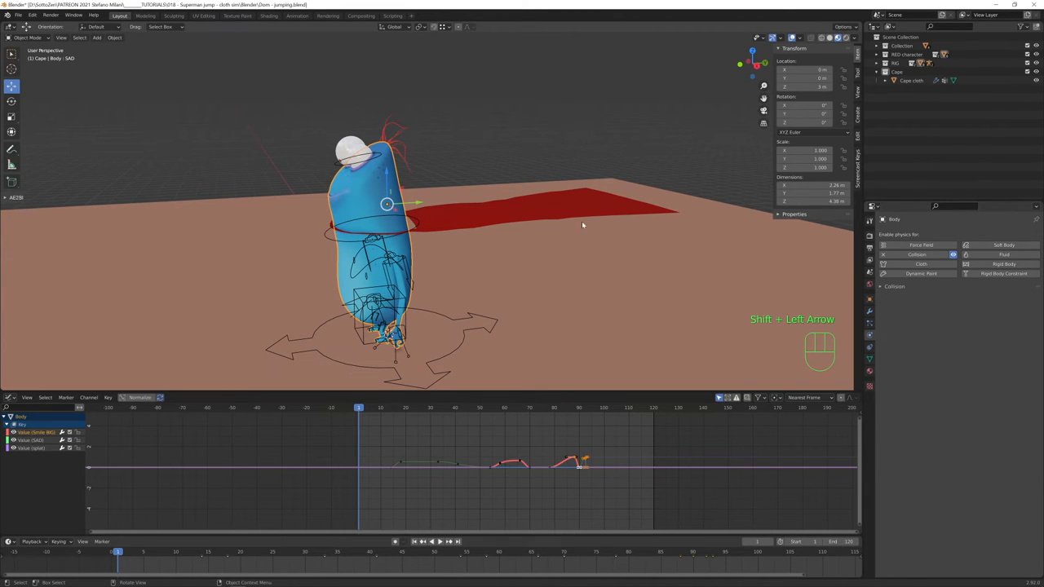
key("space")
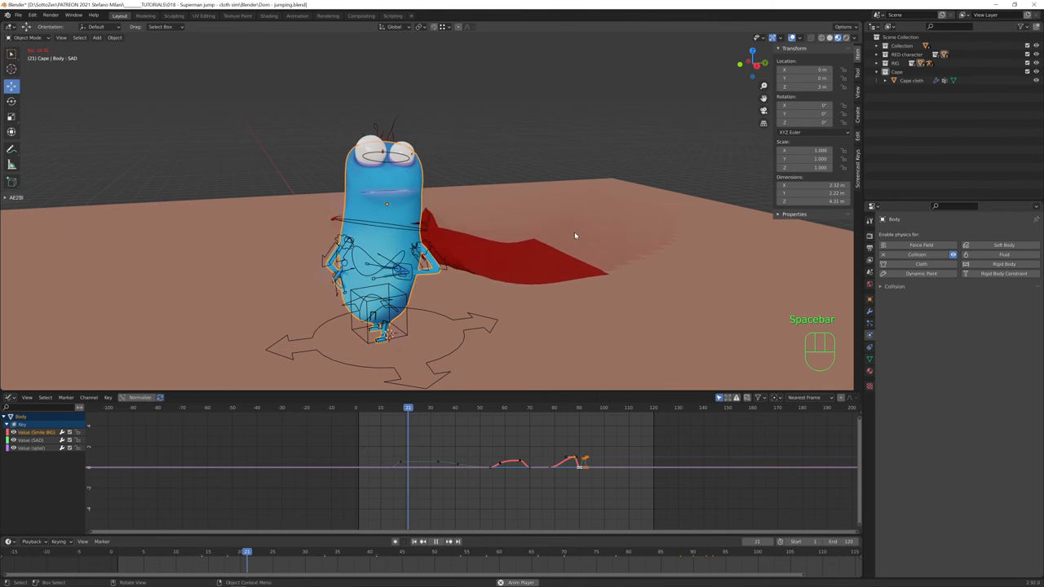
key("space")
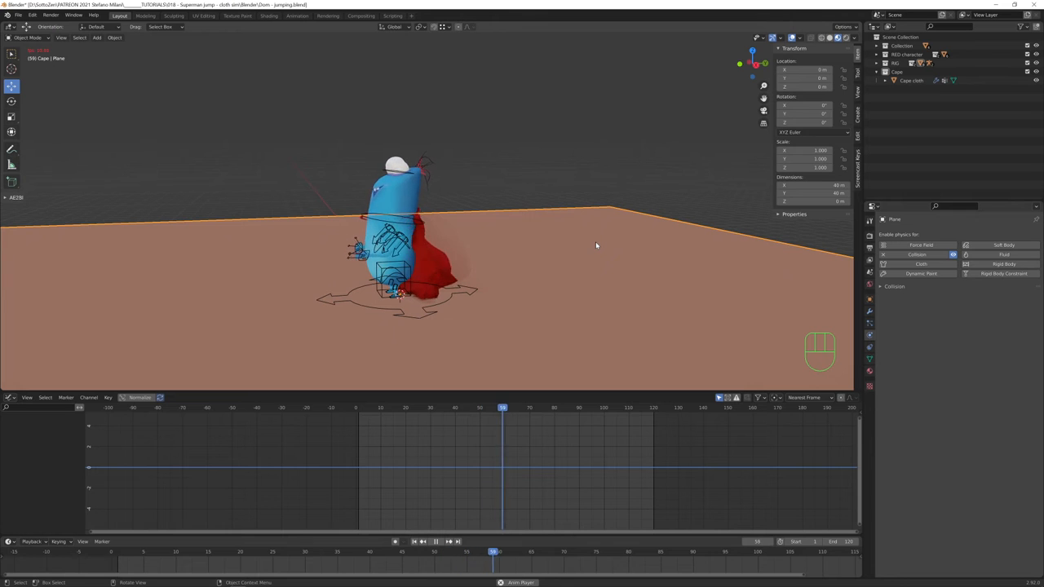
Give the ground Plane Collision physics.
left_click(419, 542)
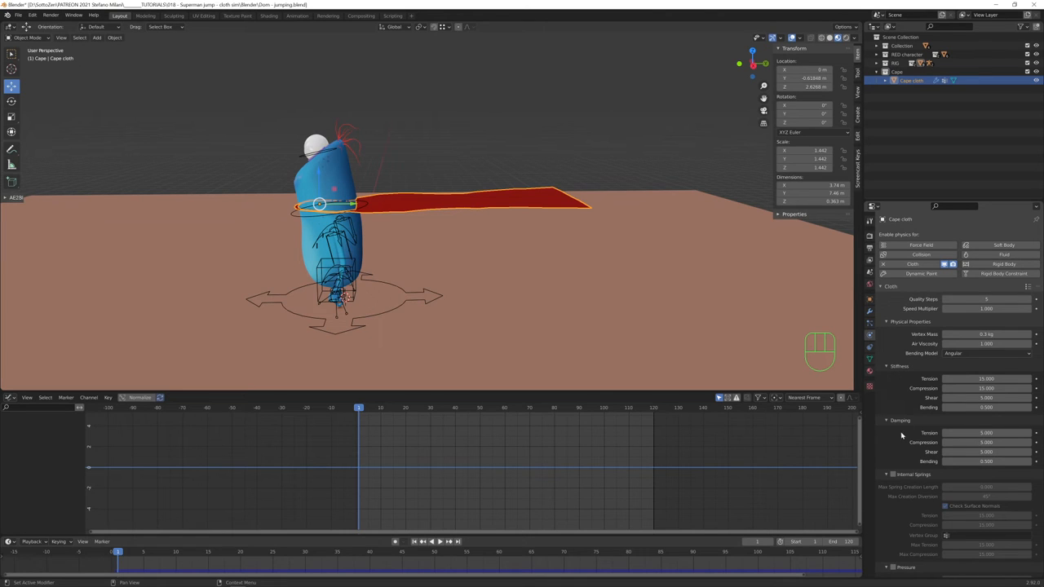
mouse_move(931, 485)
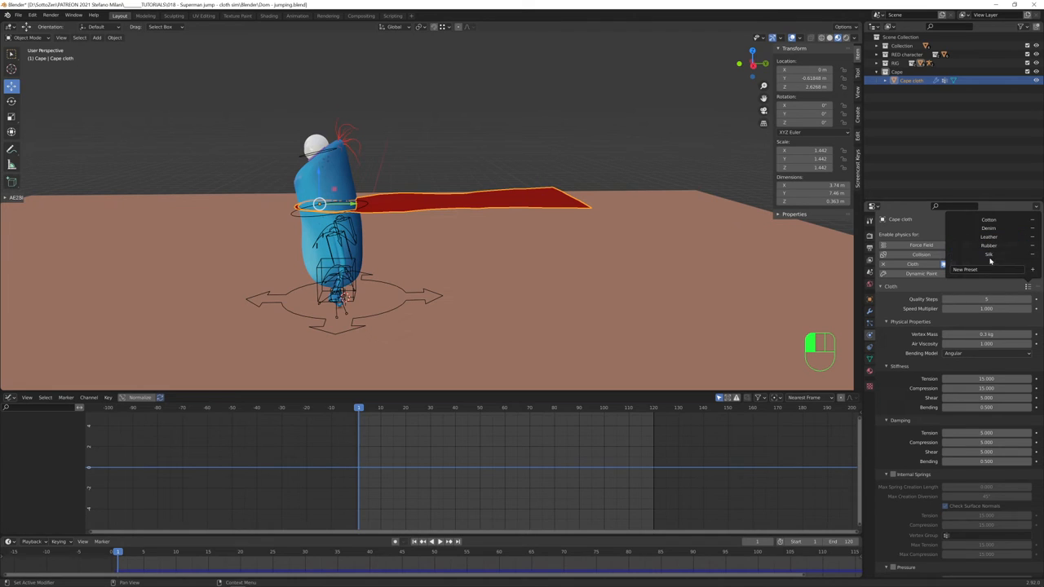
mouse_move(989, 219)
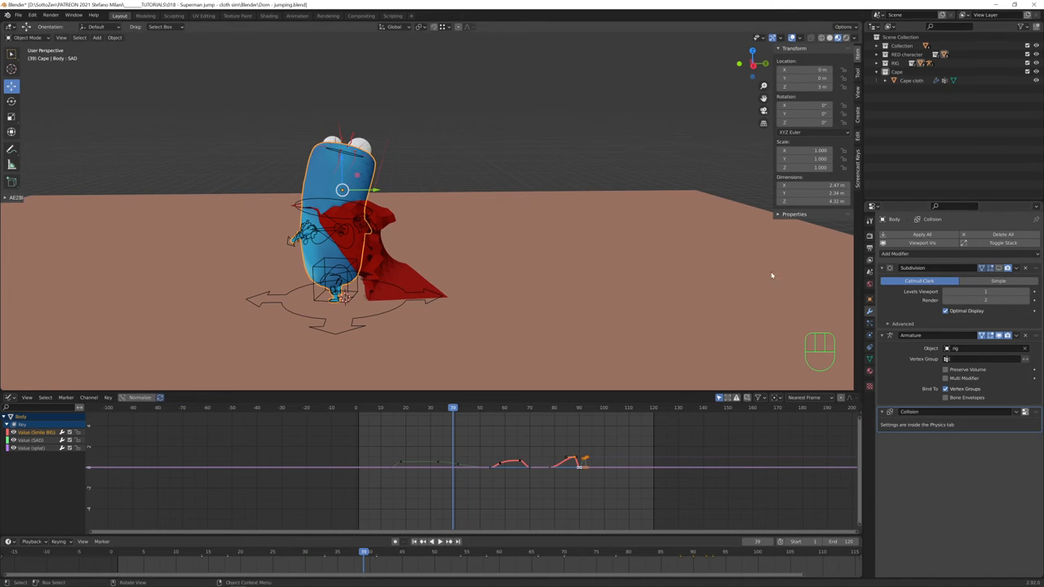
Play the cloth simulation so the cape falls behind the character, then return to the start.
key("space")
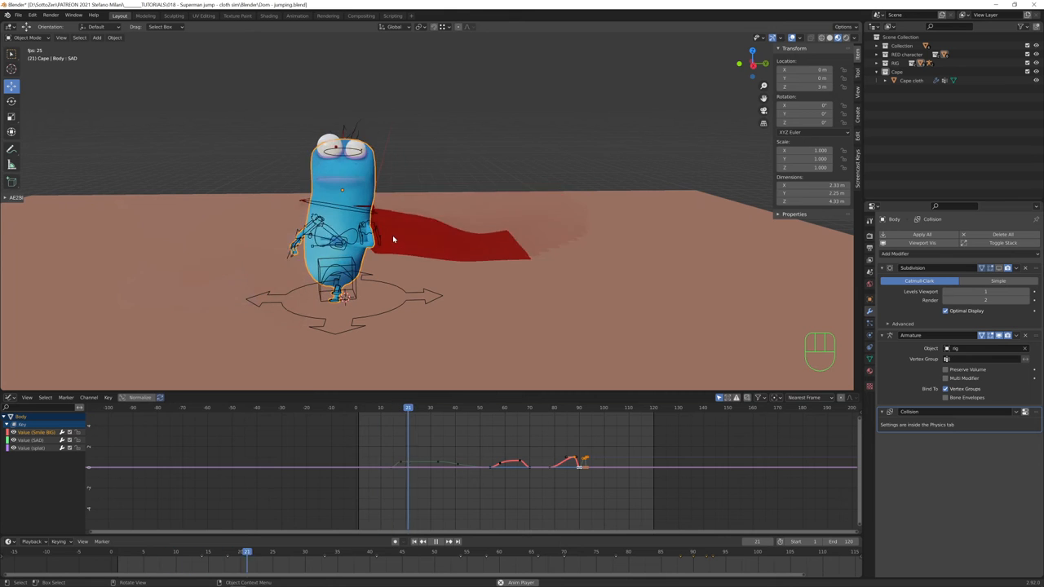
key("shift+Left")
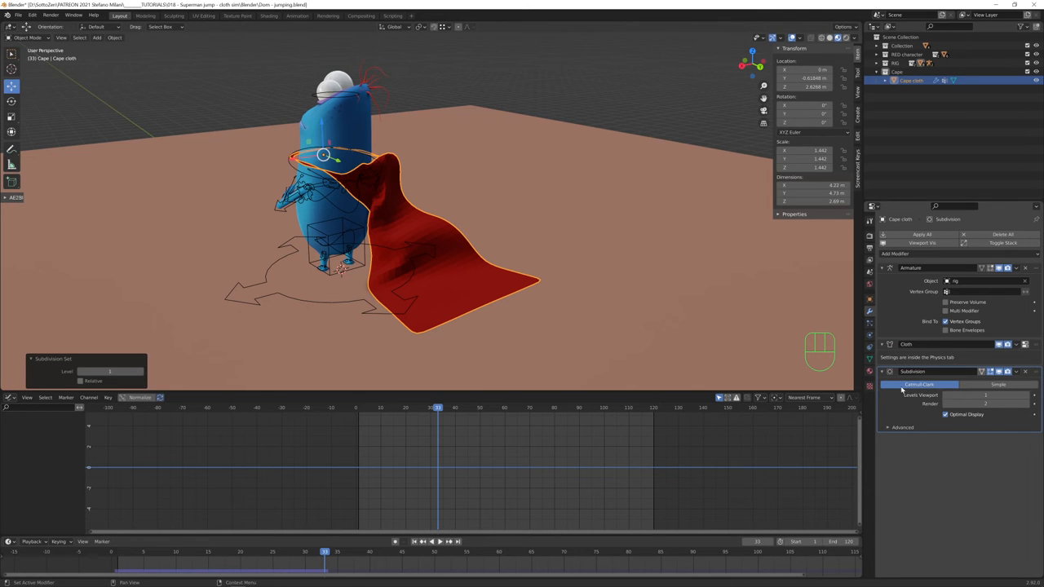
Move the Subdivision Surface modifier above Cloth and replay to check the smoother drape.
left_click(999, 385)
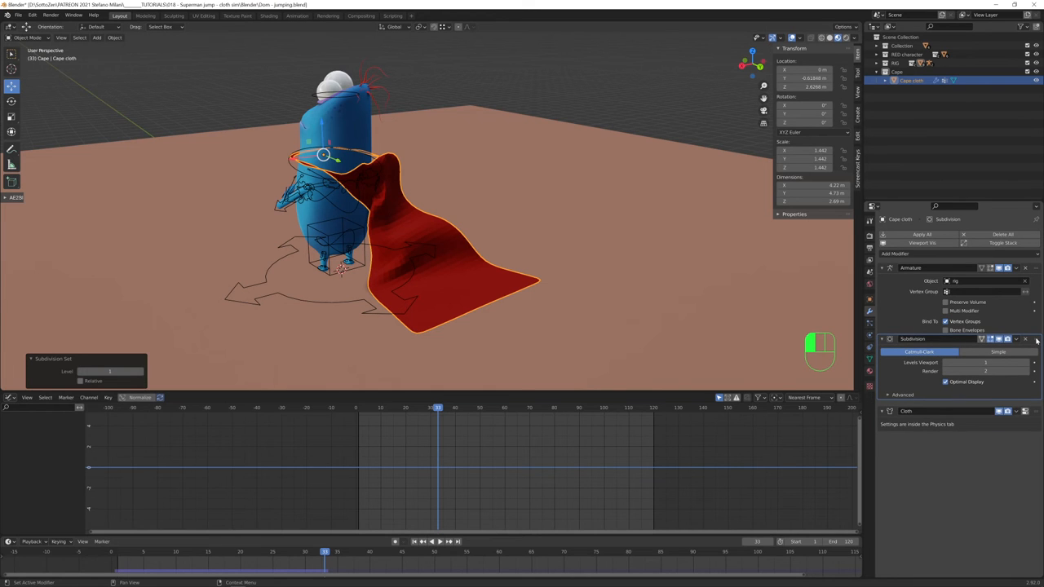
key("shift+Left")
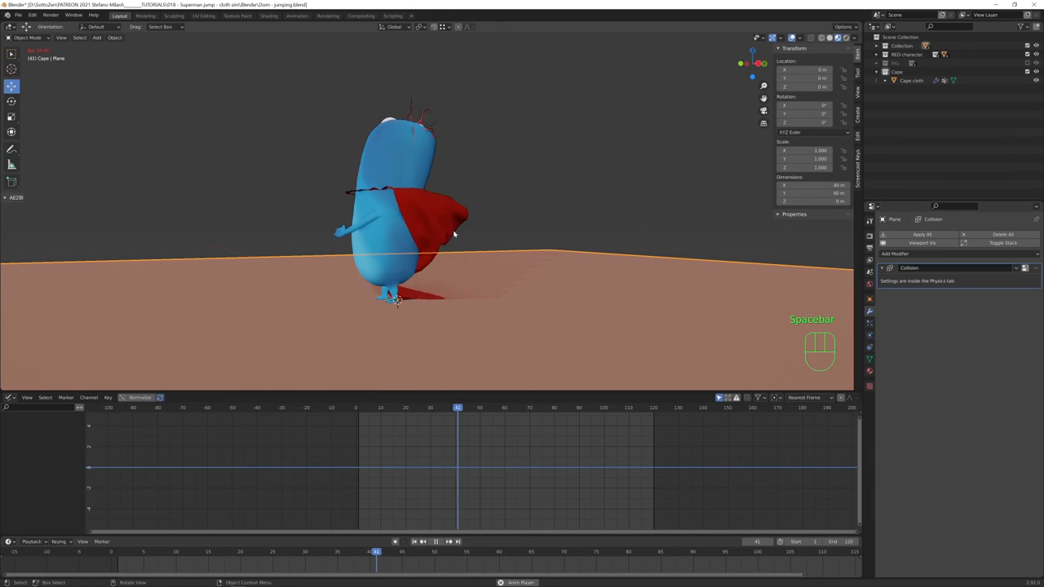
key("space")
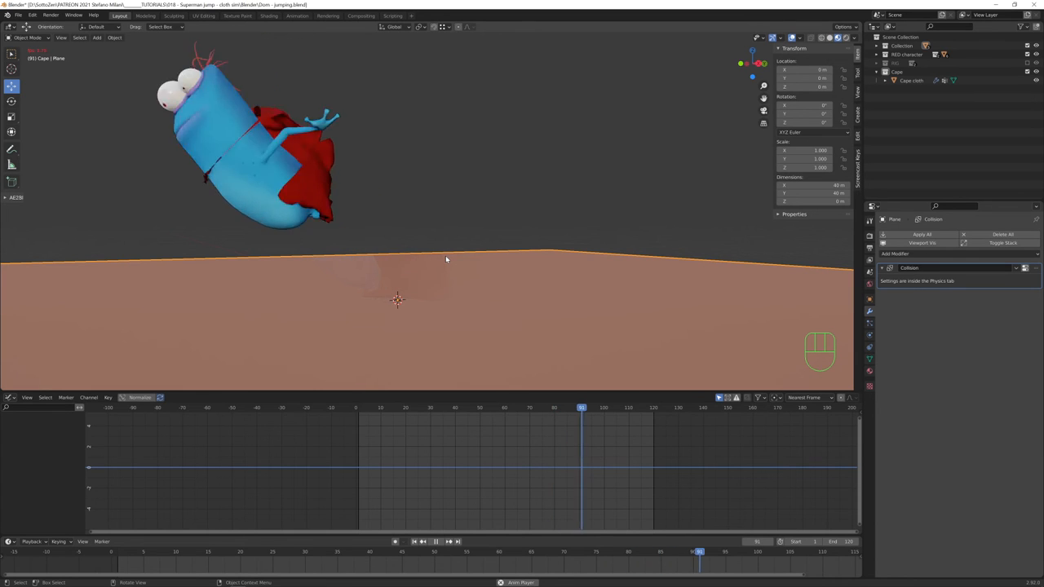
left_click(422, 542)
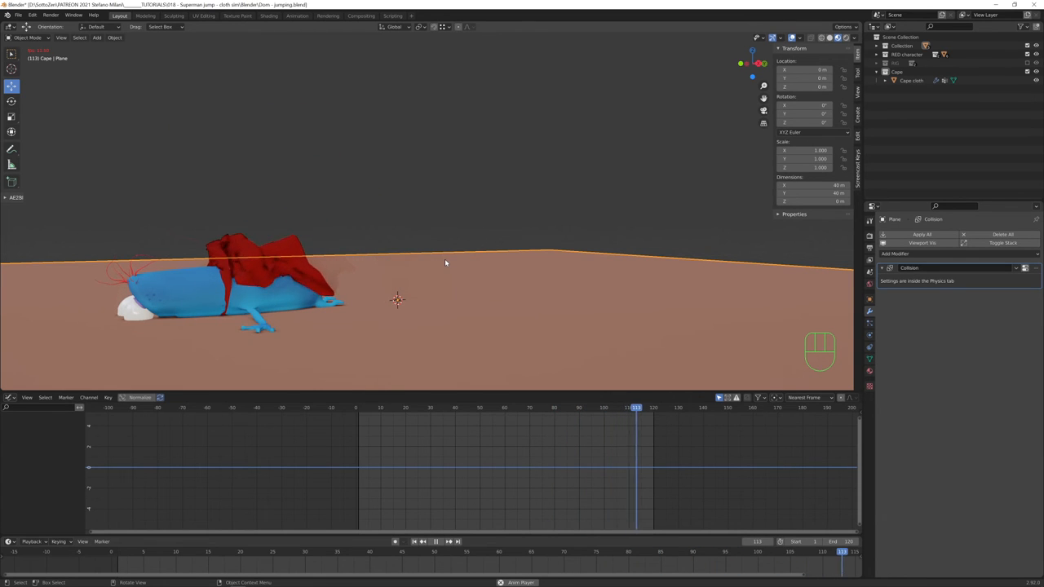
key("space")
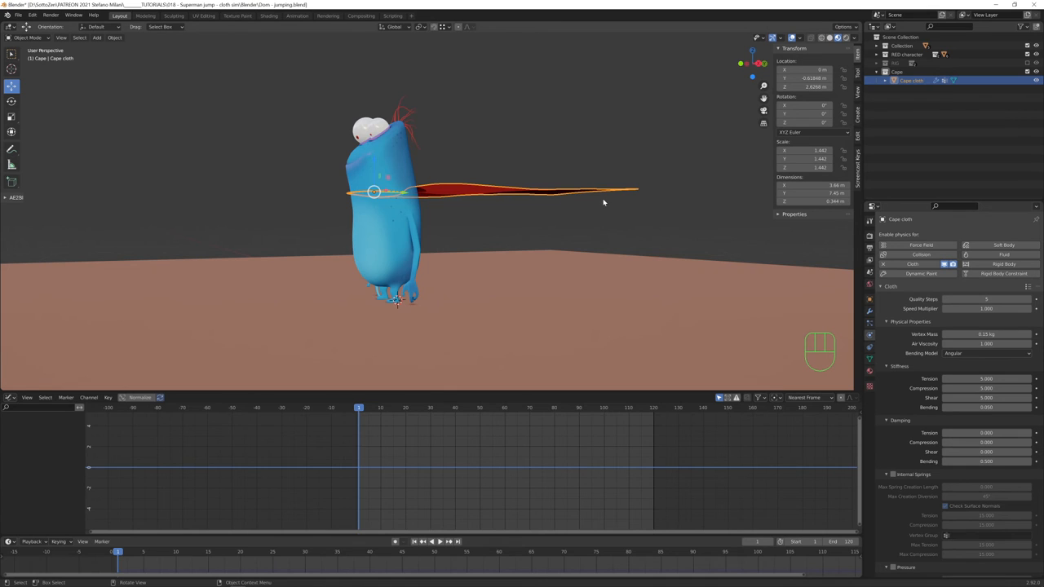
Replay the simulation from the first frame, pausing to inspect the swinging cape.
key("space")
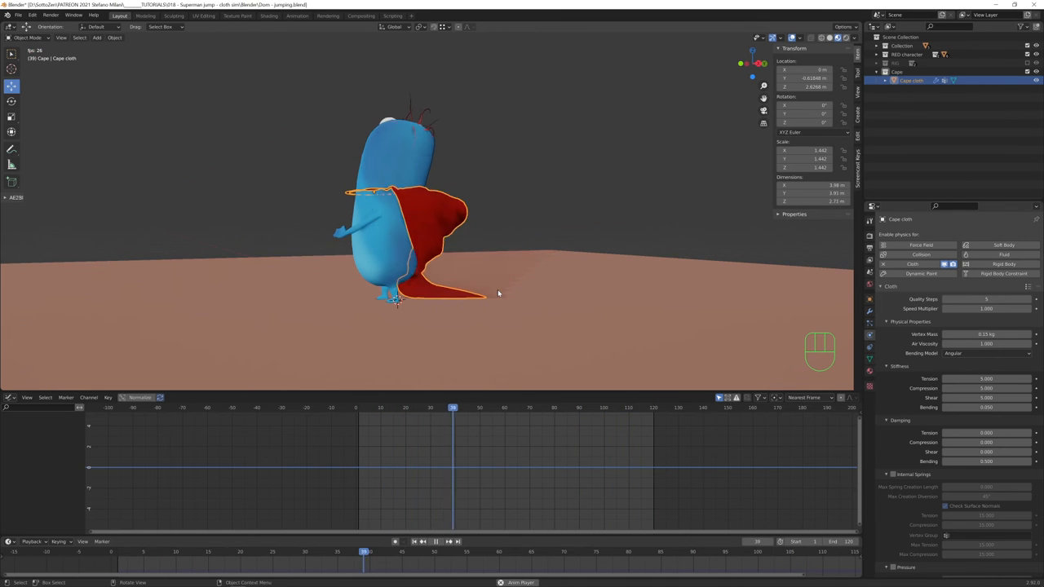
key("space")
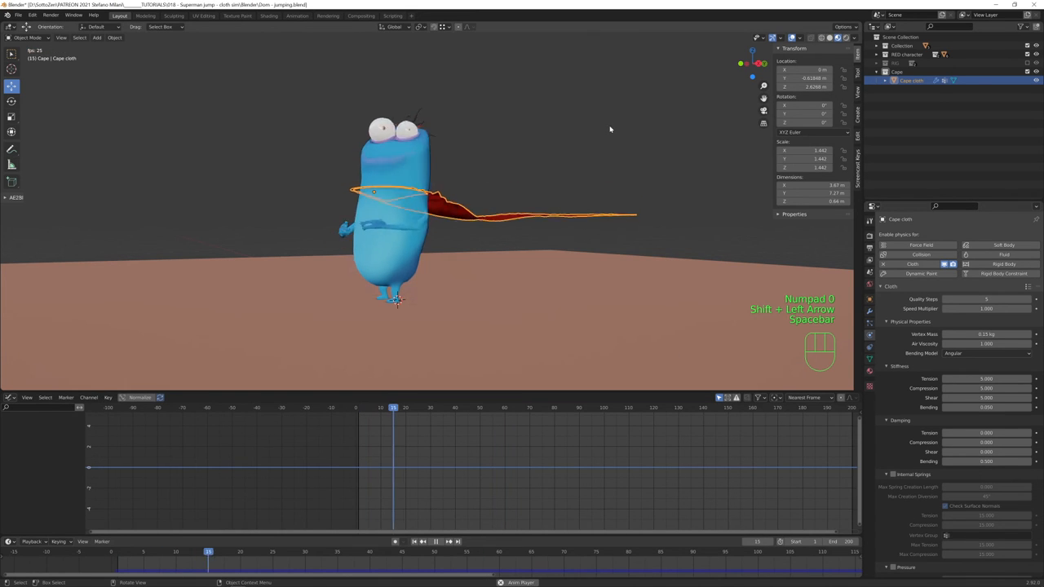
key("space")
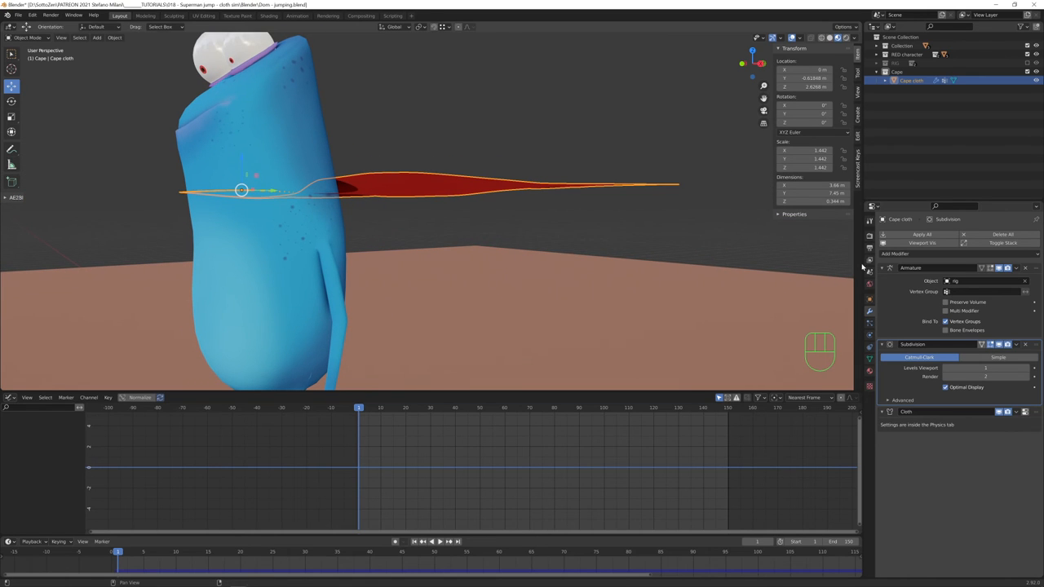
Add a Solidify modifier to the cape for thickness and replay the drape from the start.
left_click(894, 253)
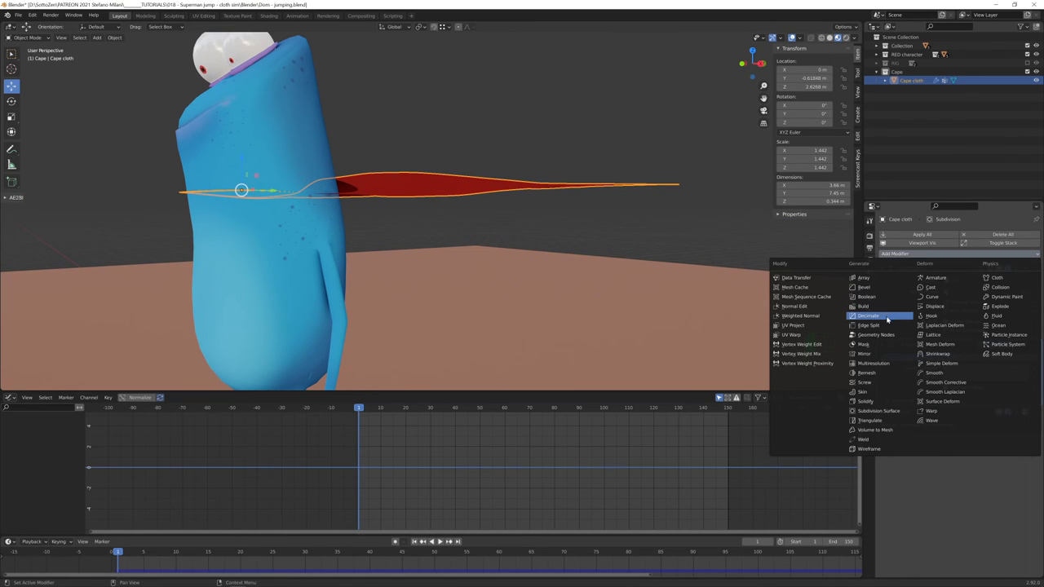
mouse_move(865, 401)
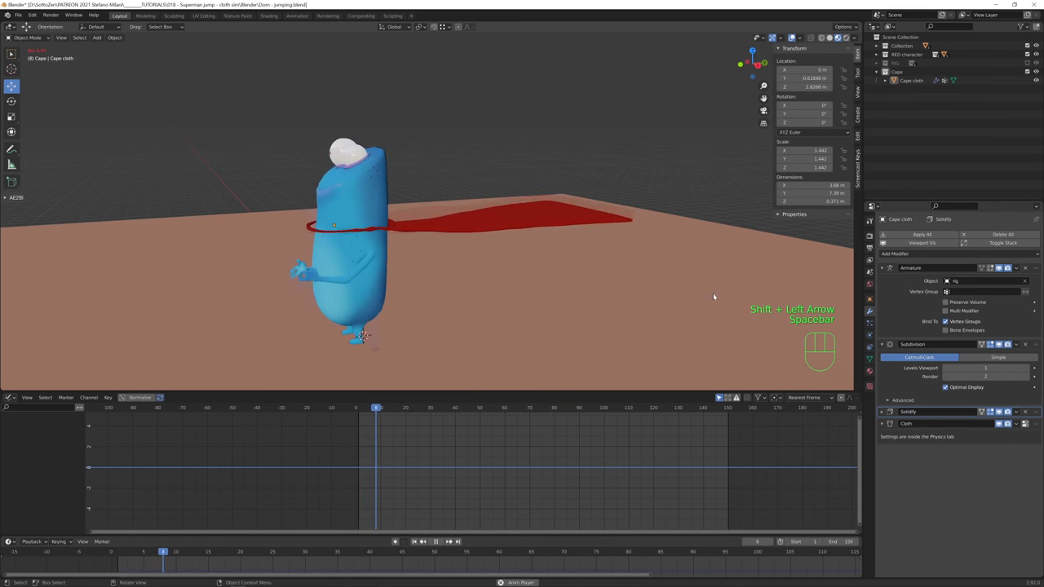
key("space")
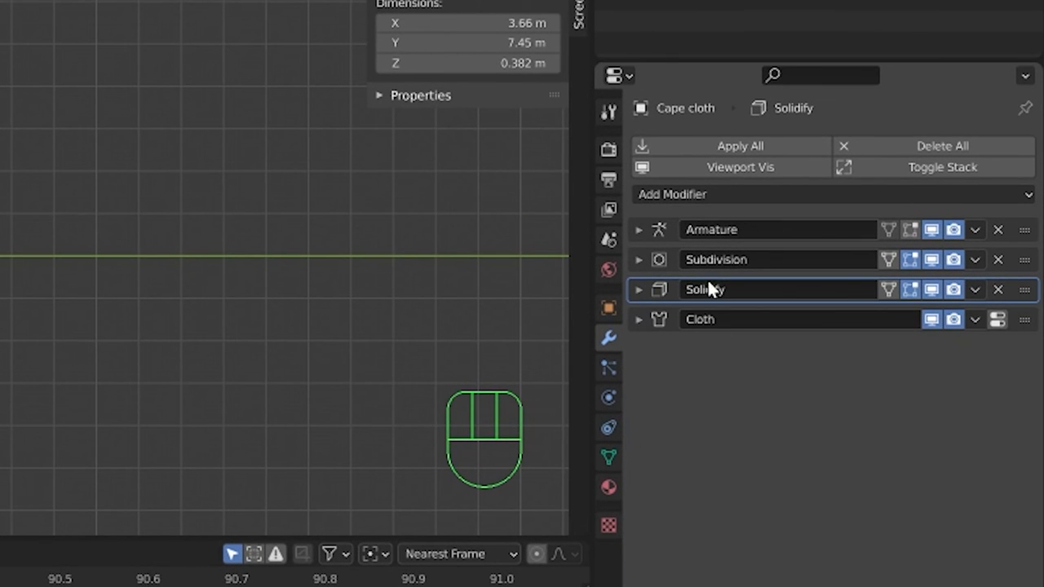
mouse_move(819, 235)
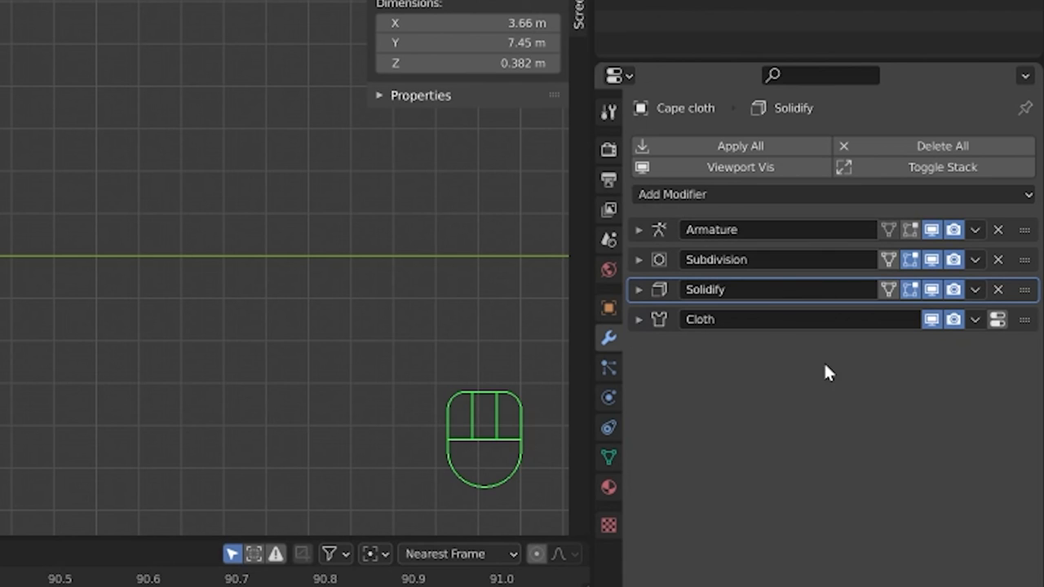
Check the cape's vertex groups, confirm Pin Group is 'Pinning cloth', and replay the simulation.
left_click(640, 259)
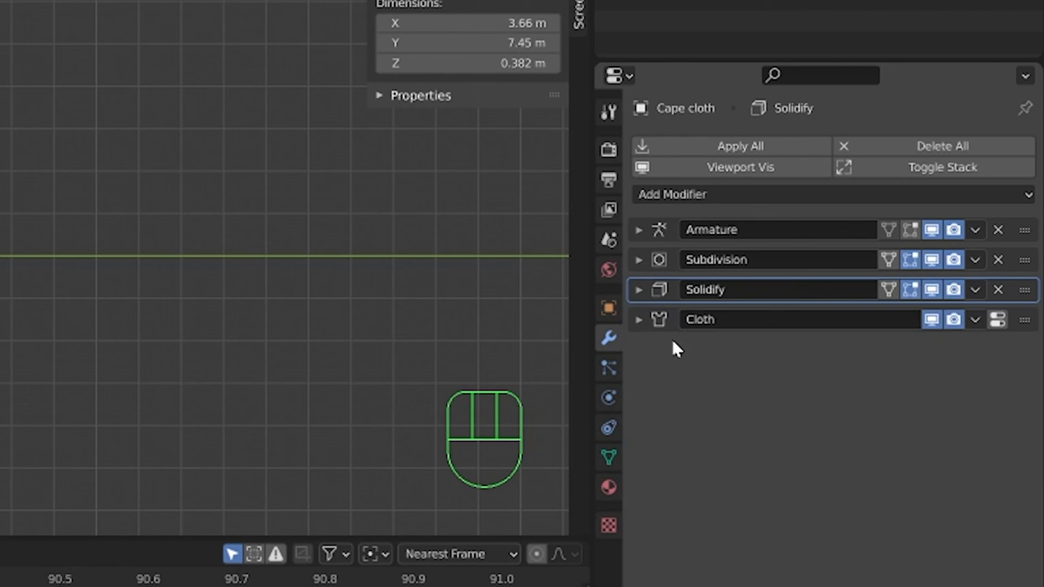
left_click(640, 318)
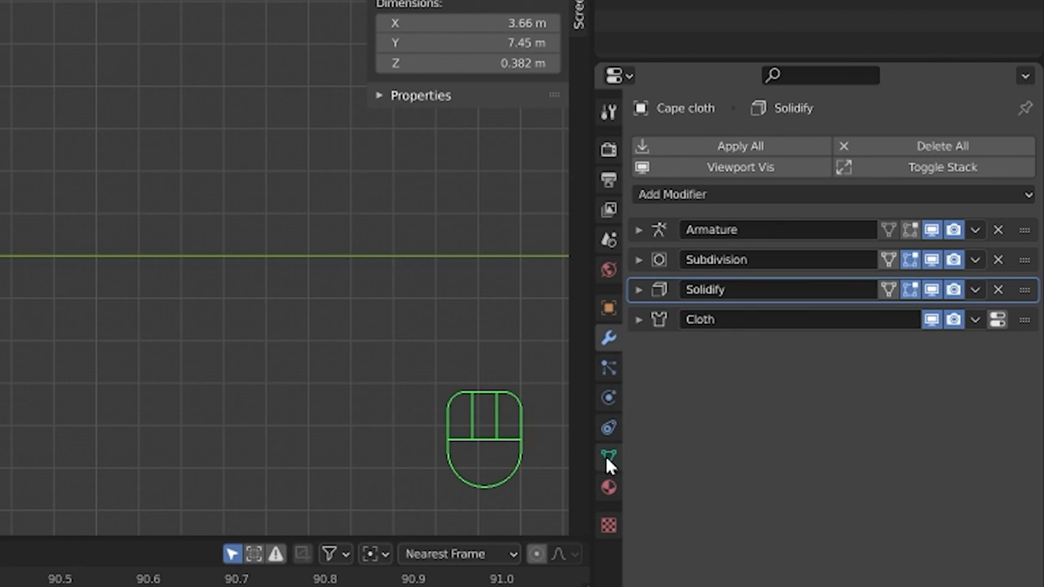
left_click(609, 455)
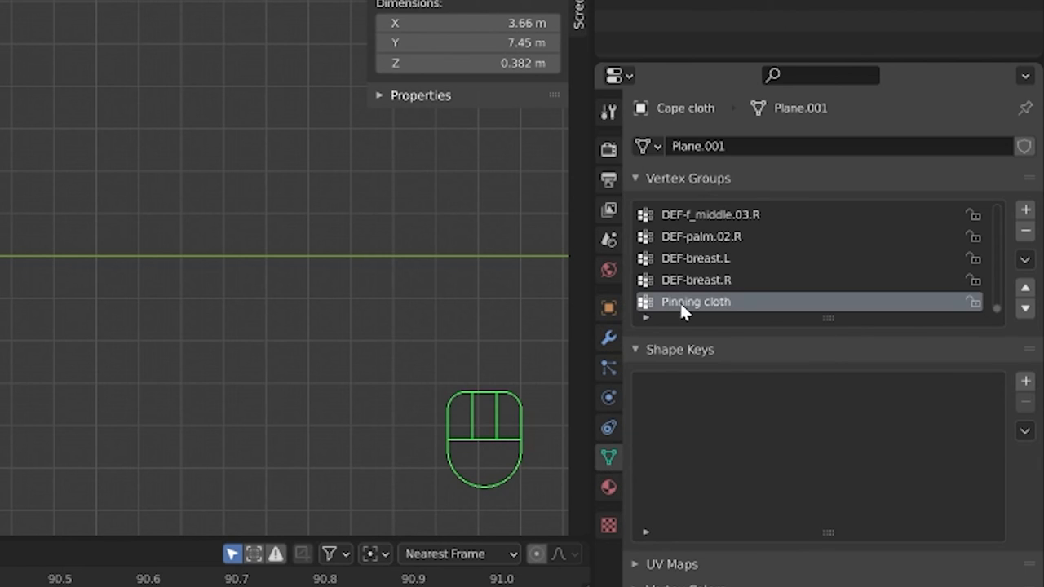
mouse_move(695, 302)
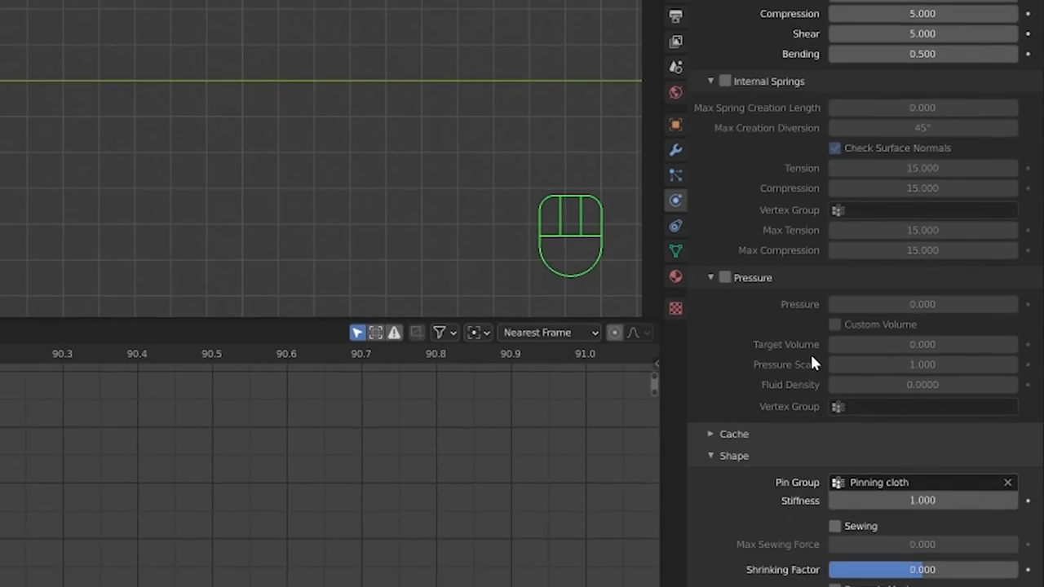
scroll("down", 3)
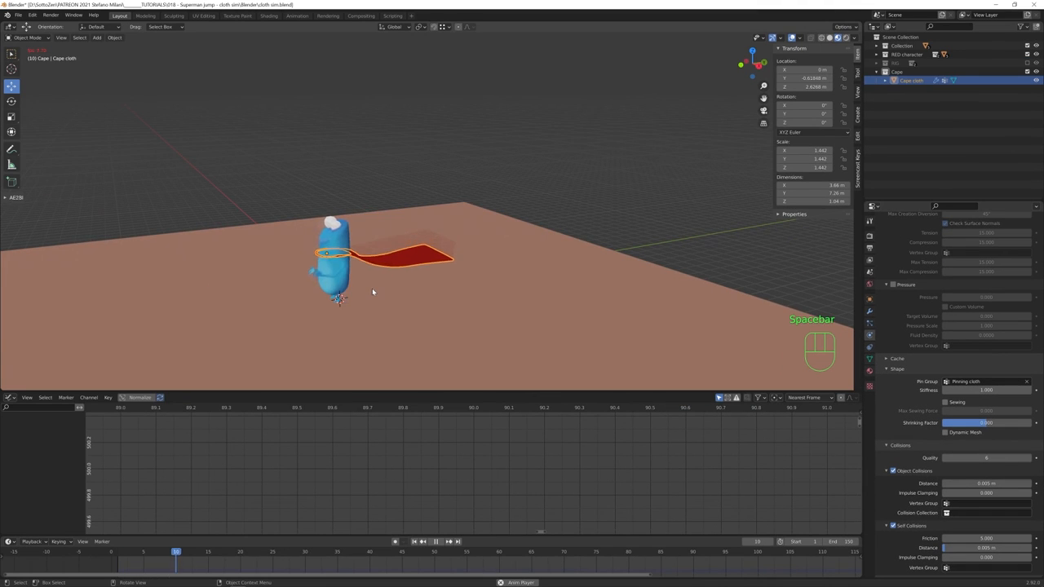
key("shift+Left")
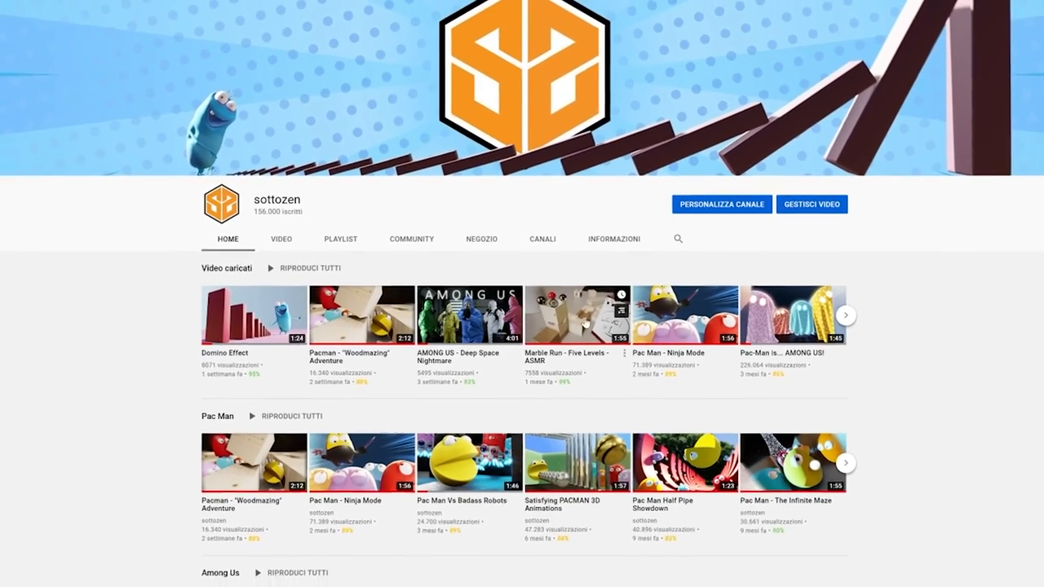
Scroll down the channel page through the uploaded videos and playlists.
scroll("down", 3)
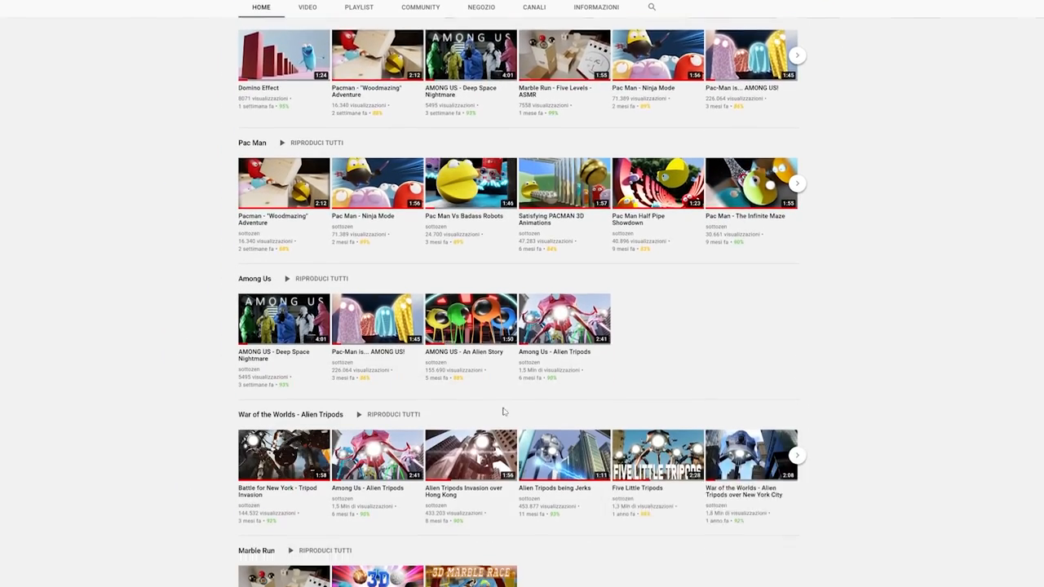
scroll("down", 3)
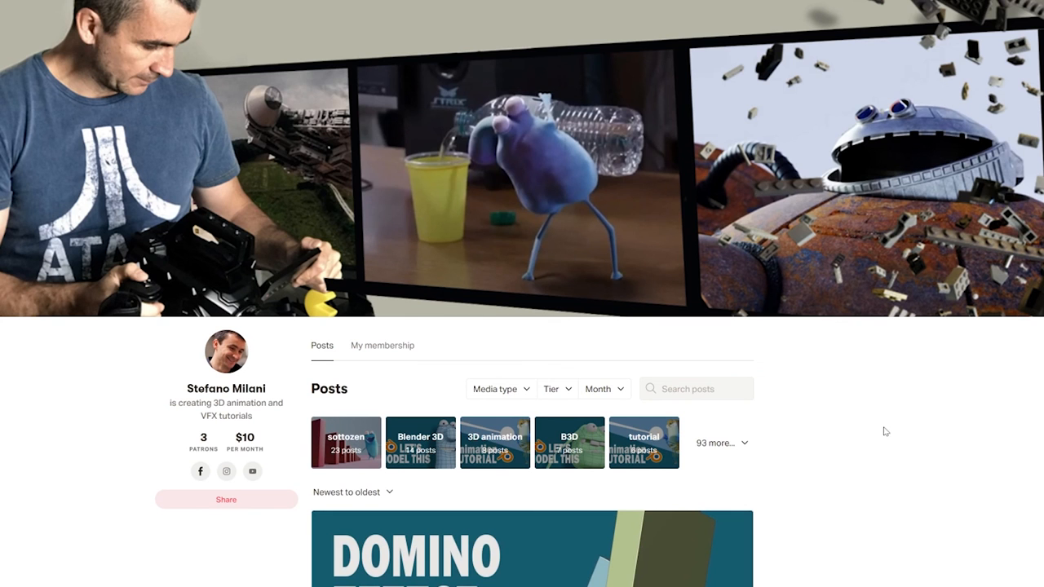
Scroll through the Patreon posts from the Domino Effect tutorial to the character modeling post.
scroll("down", 3)
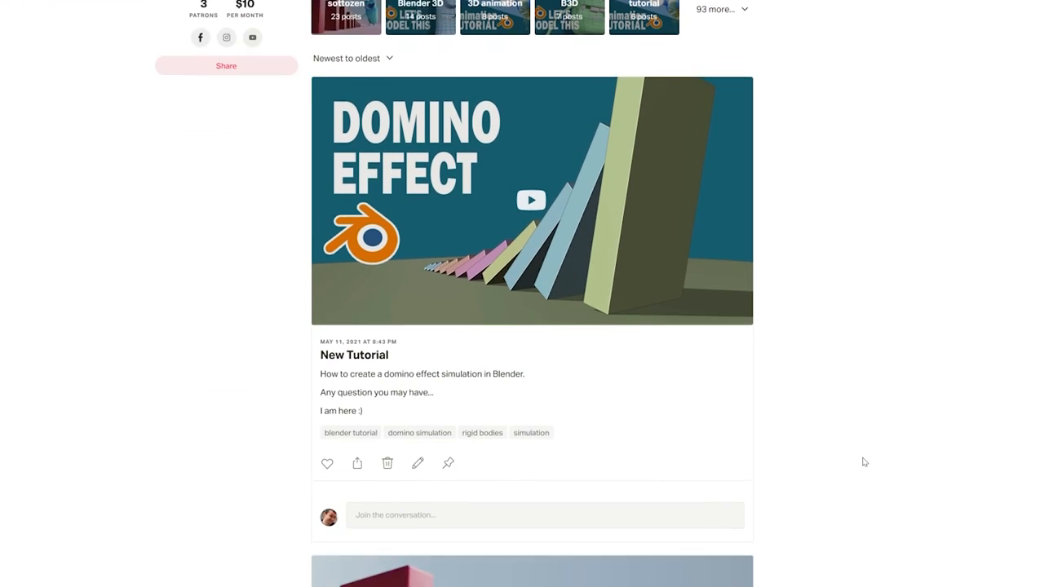
scroll("down", 3)
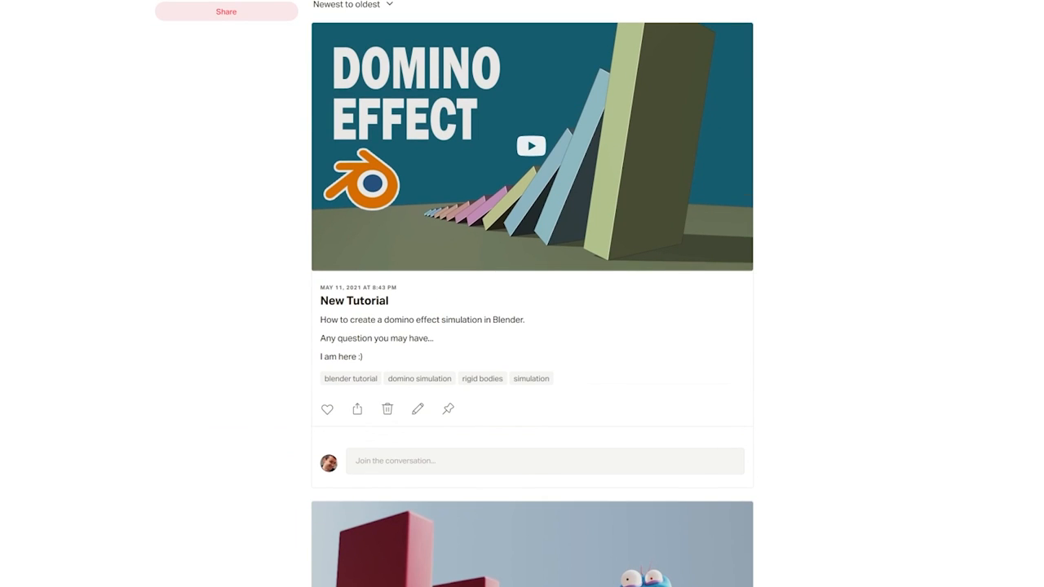
scroll("down", 3)
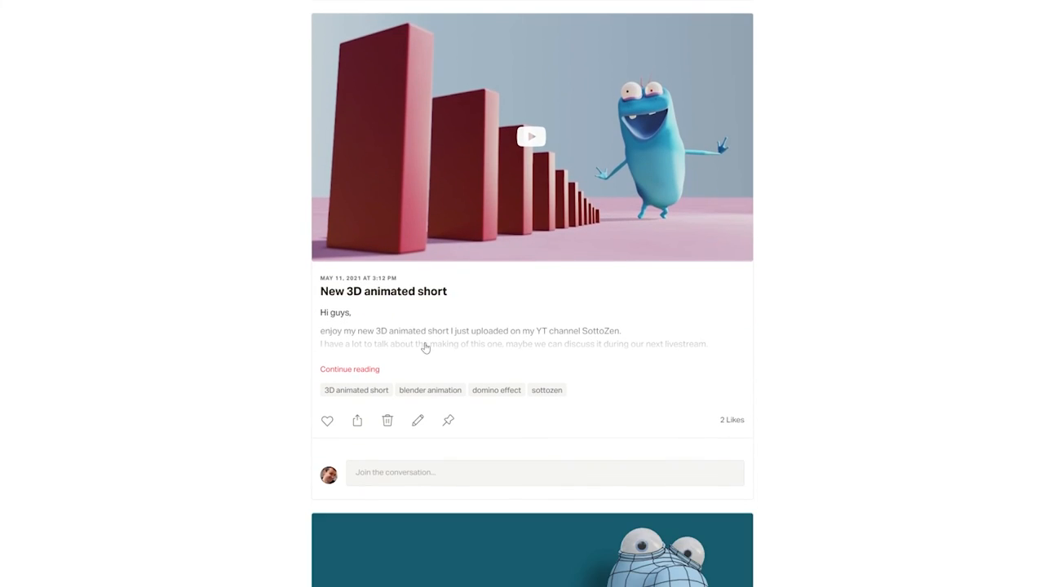
scroll("down", 3)
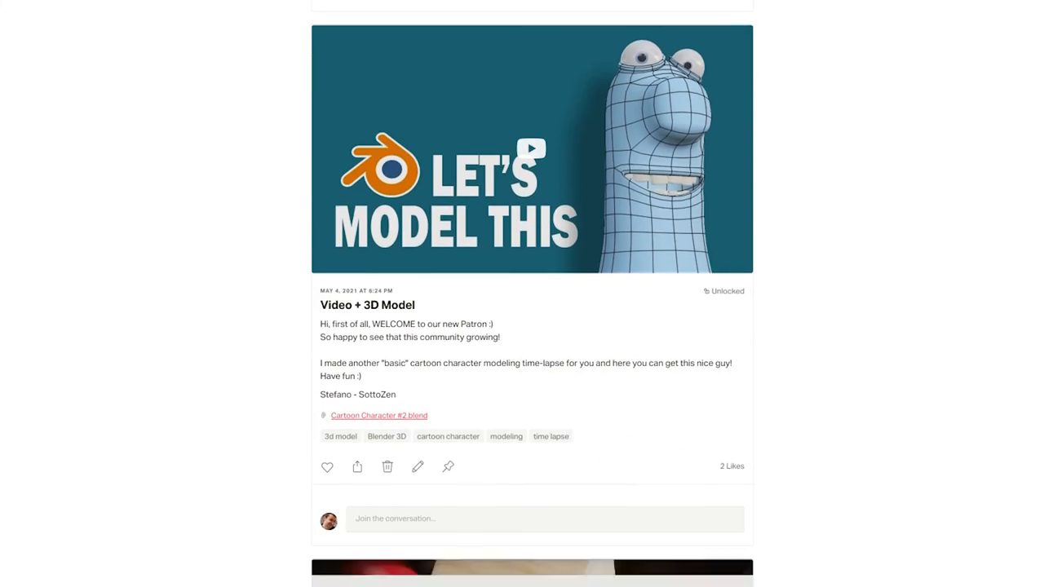
left_click(532, 150)
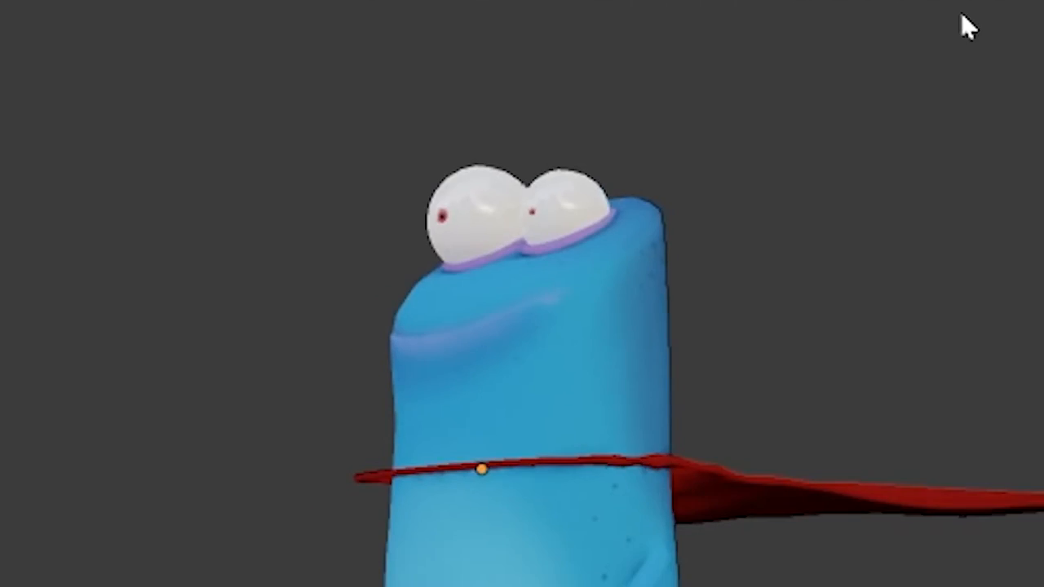